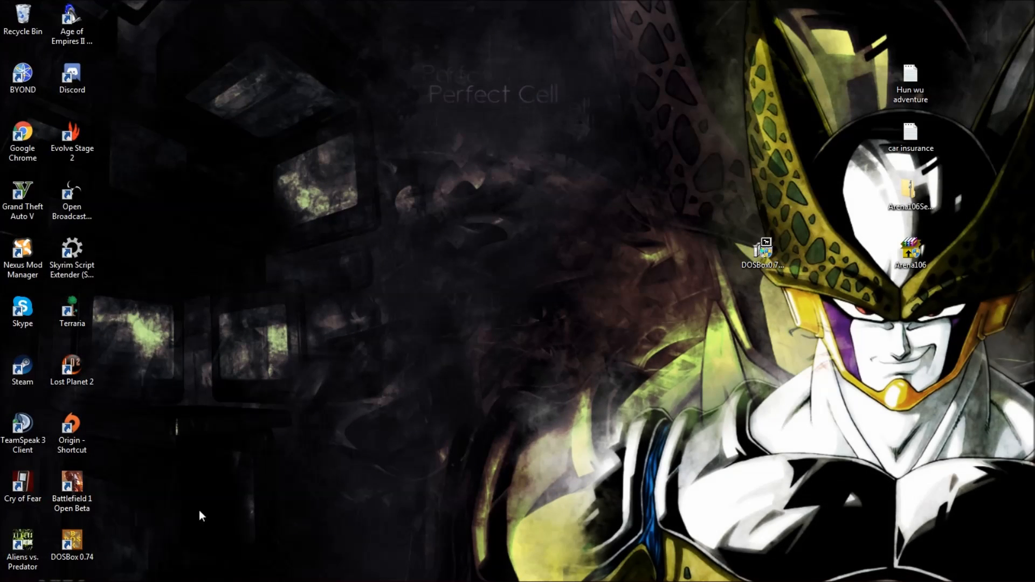
# Step: Reach the DOSBox download page listing the 0.74 Win32 installer for Windows
pyautogui.click(71, 544)
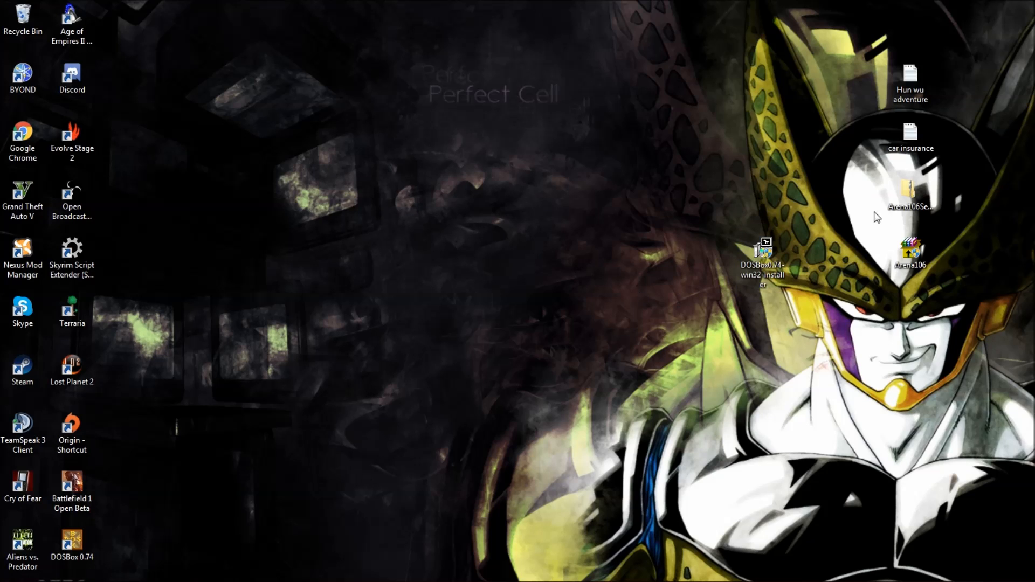
pyautogui.moveTo(350, 371)
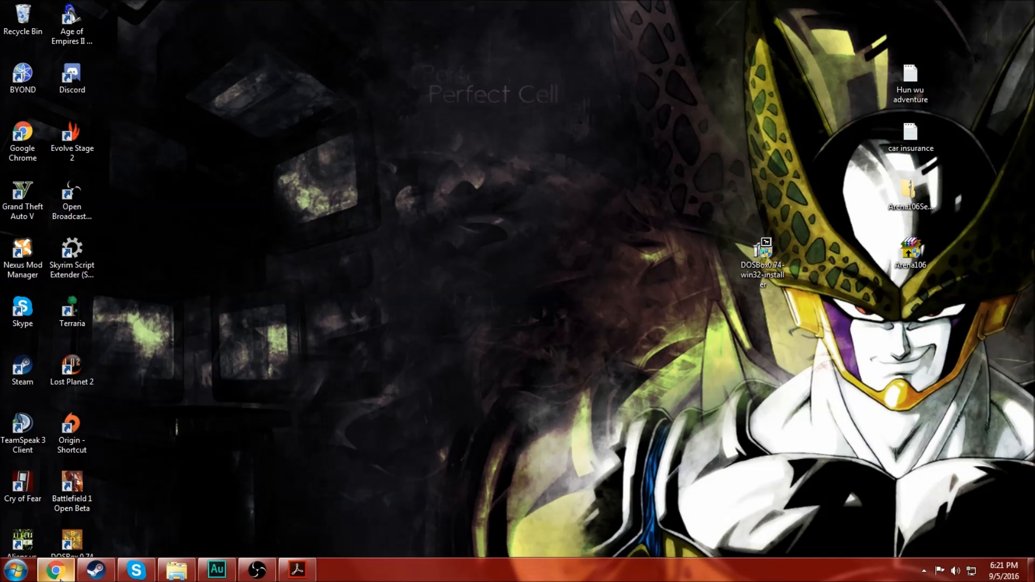
pyautogui.click(909, 252)
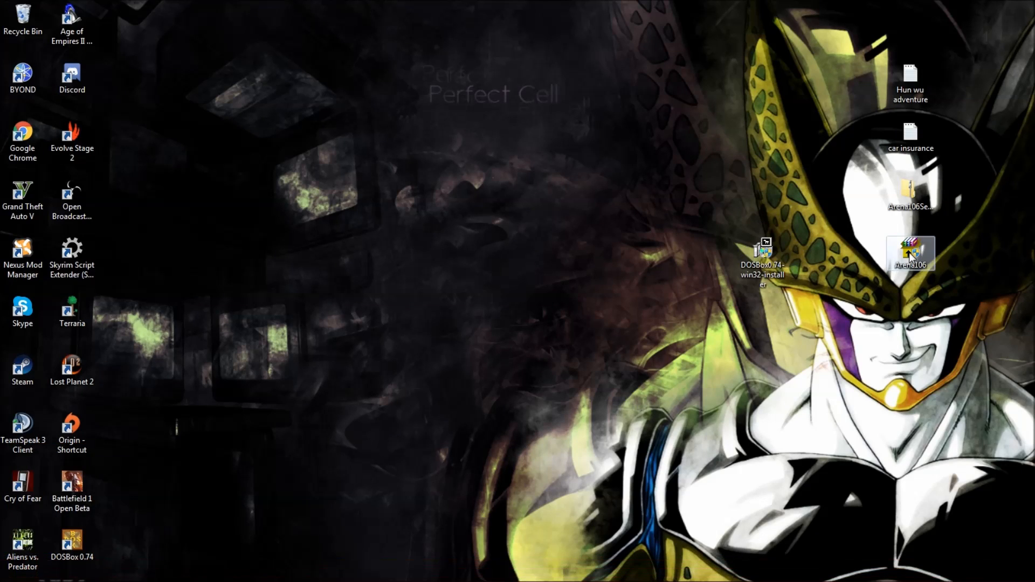
pyautogui.click(131, 518)
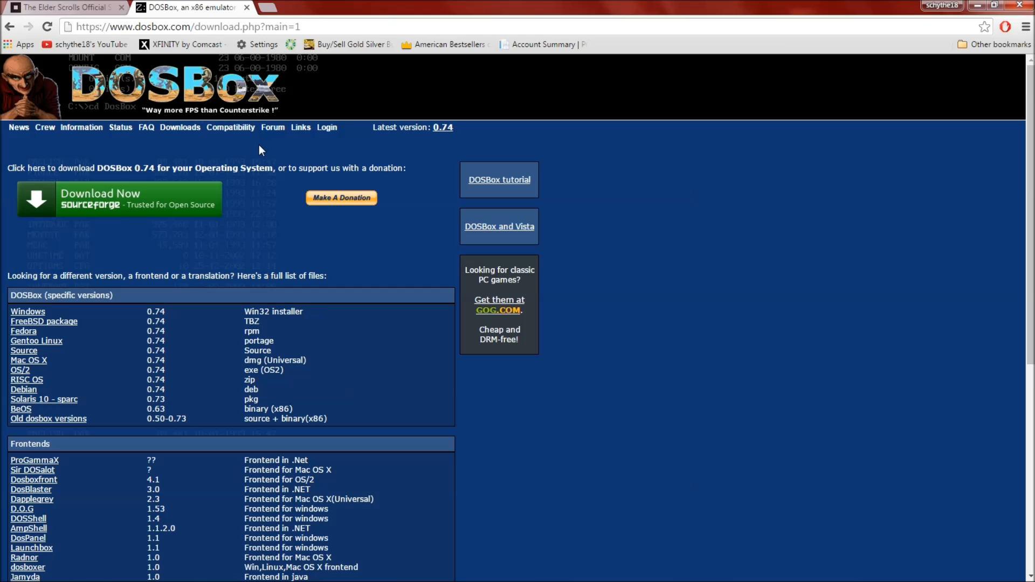
pyautogui.moveTo(87, 313)
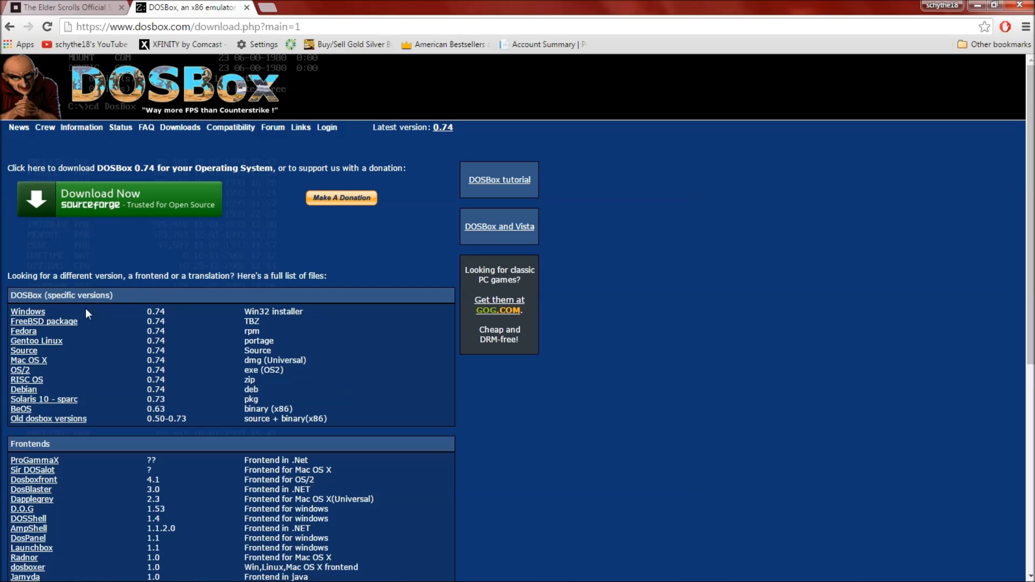
pyautogui.moveTo(30, 327)
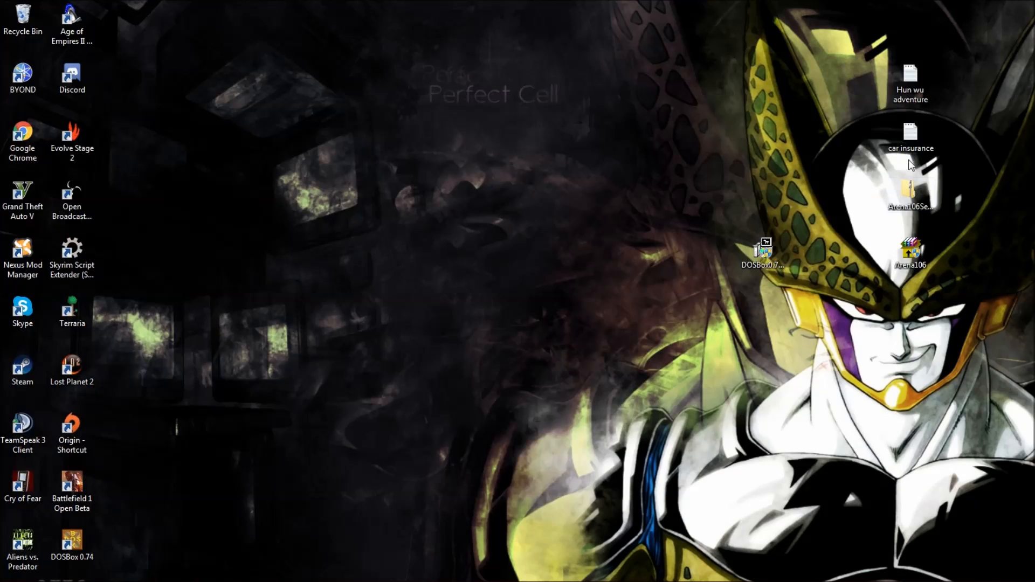
# Step: Install DOSBox 0.74 with core files and desktop shortcut into the default Program Files (x86) folder
pyautogui.click(762, 254)
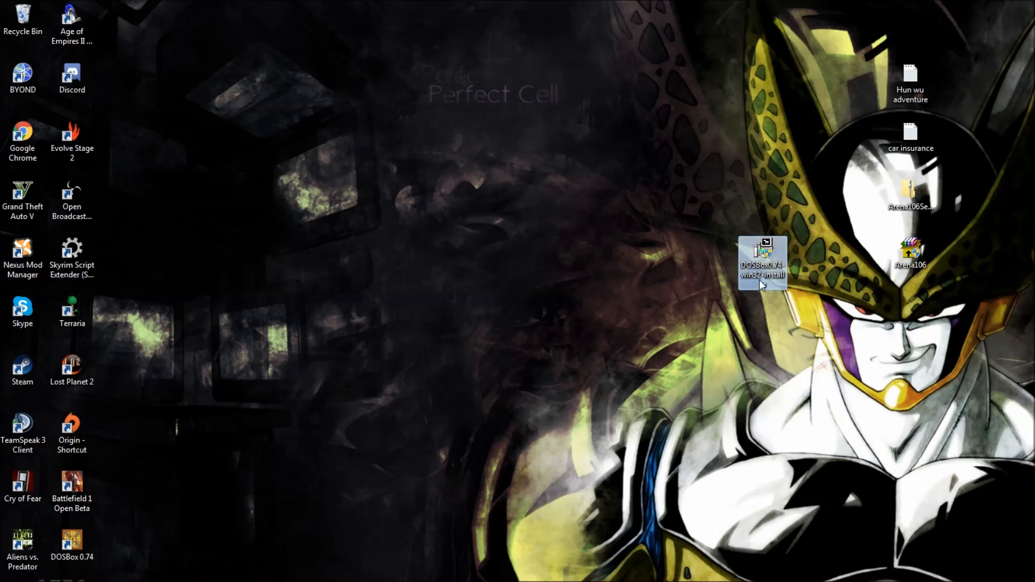
pyautogui.doubleClick(762, 258)
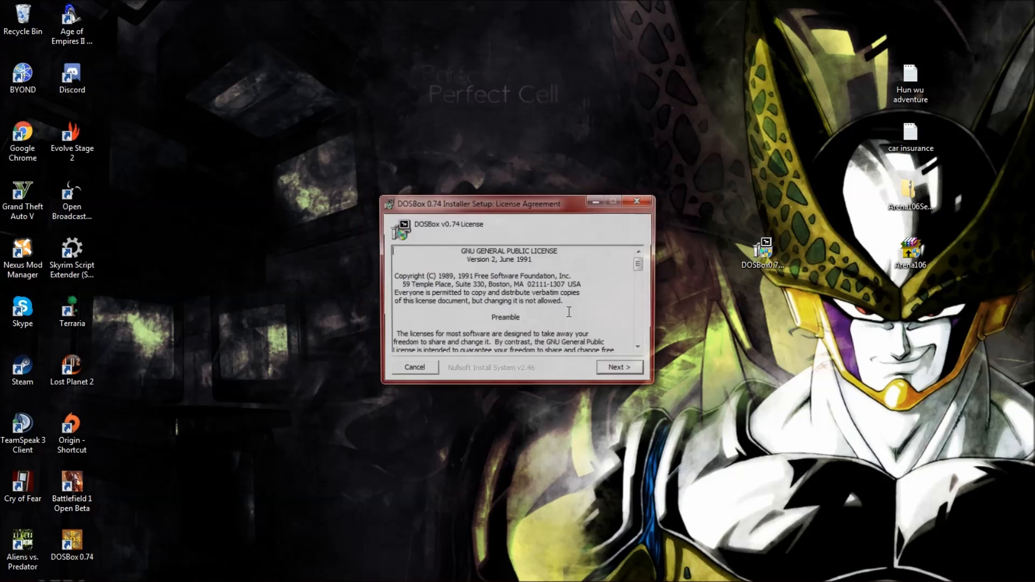
pyautogui.click(617, 367)
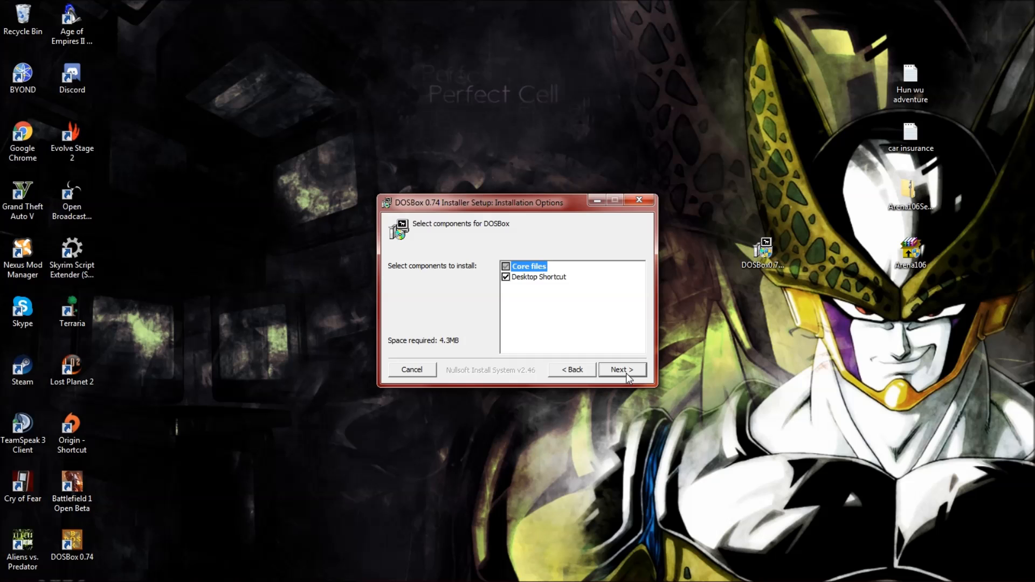
pyautogui.click(620, 368)
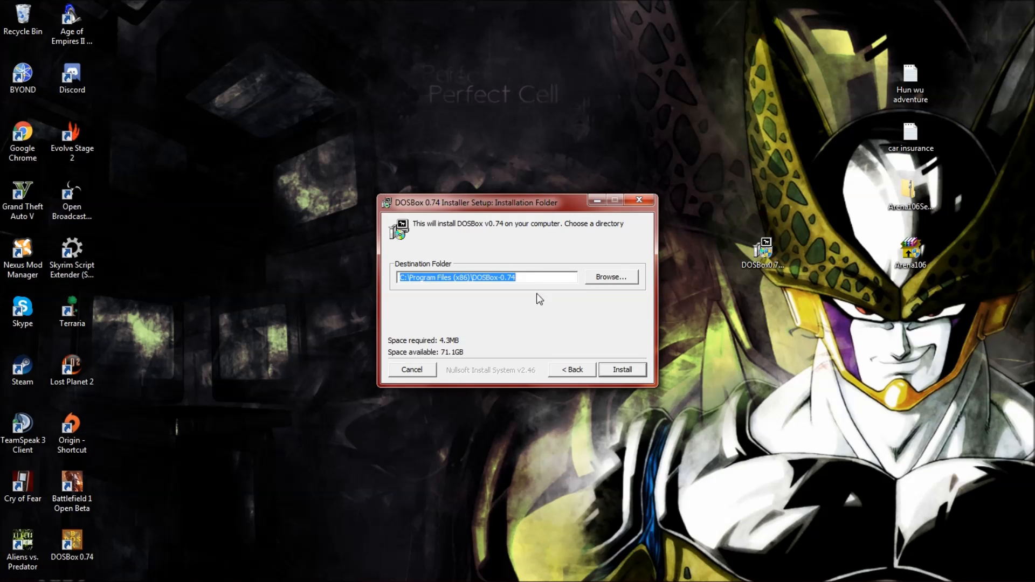
pyautogui.click(621, 369)
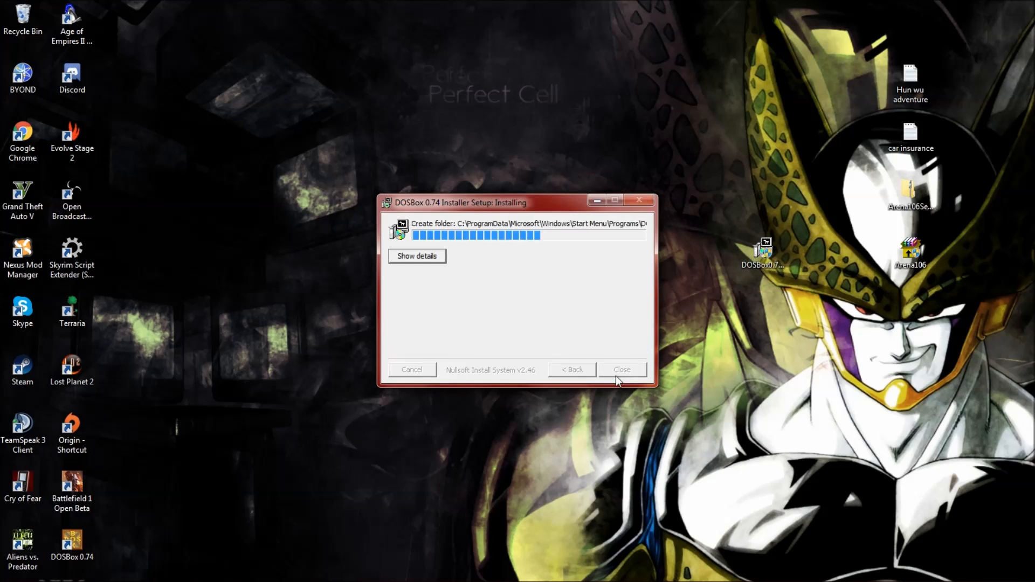
pyautogui.click(621, 369)
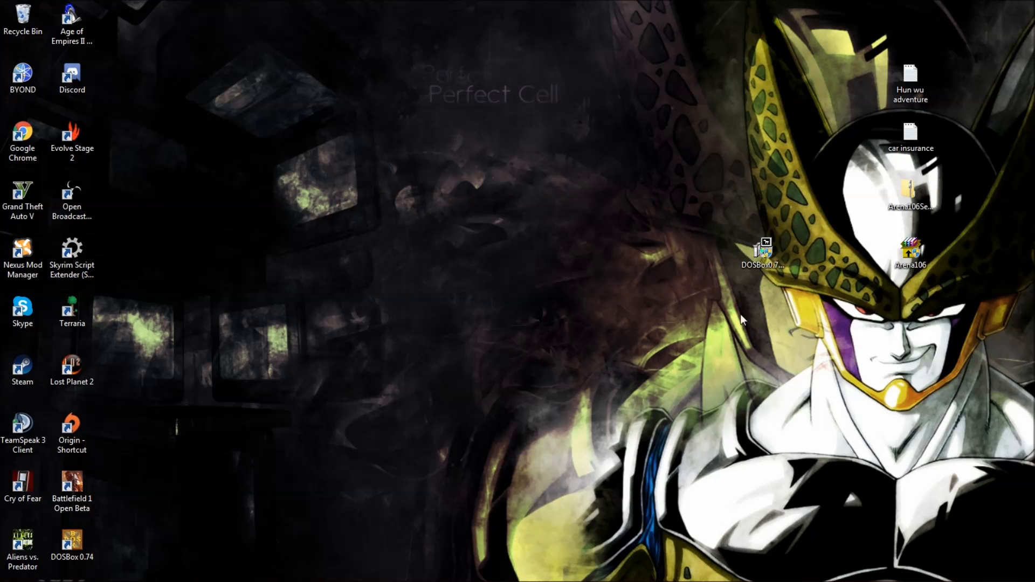
pyautogui.moveTo(910, 252)
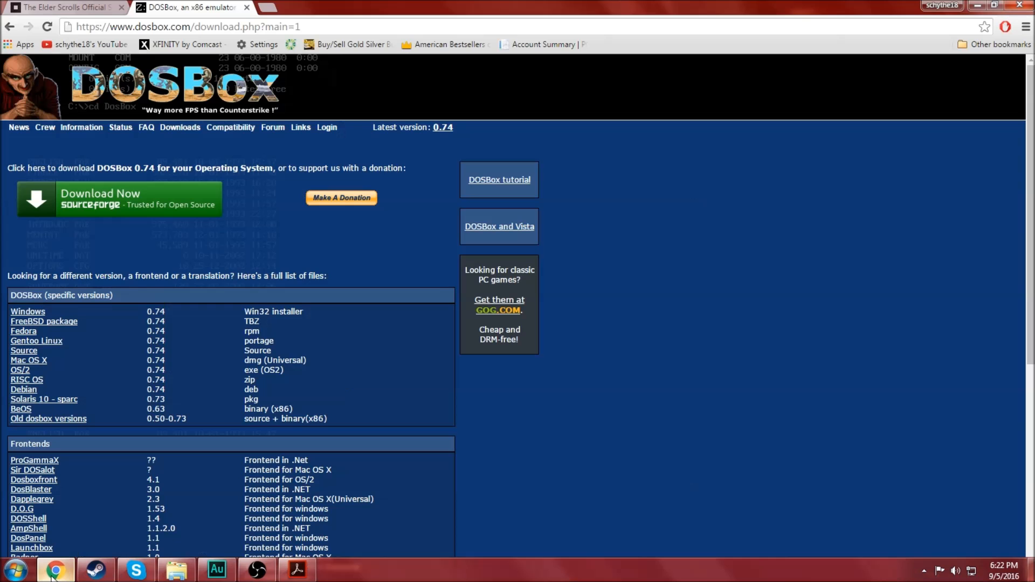
# Step: Show the elderscrolls.com/arena page down to its Minimum System Requirements and Terms of Use
pyautogui.click(63, 8)
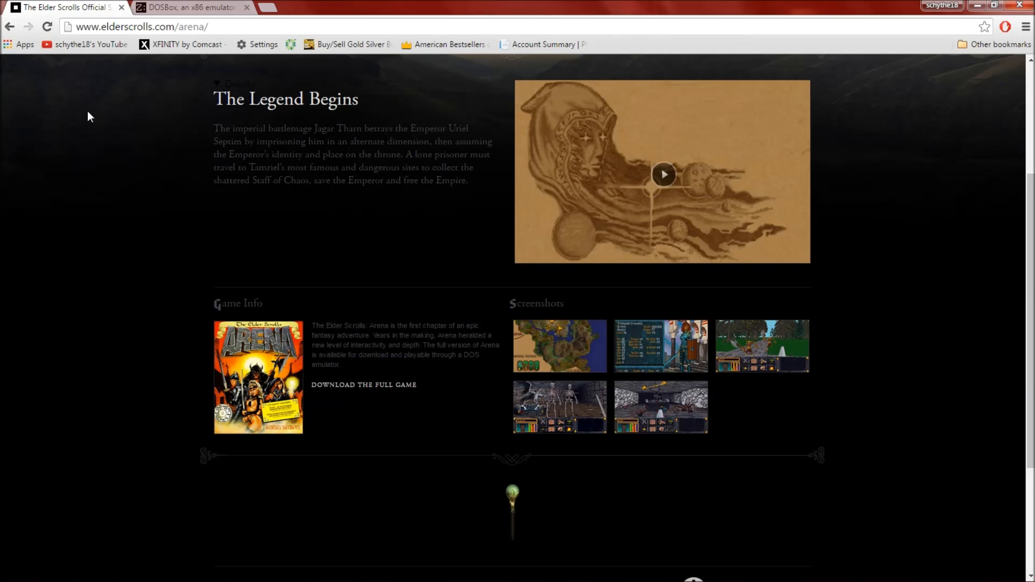
pyautogui.moveTo(83, 188)
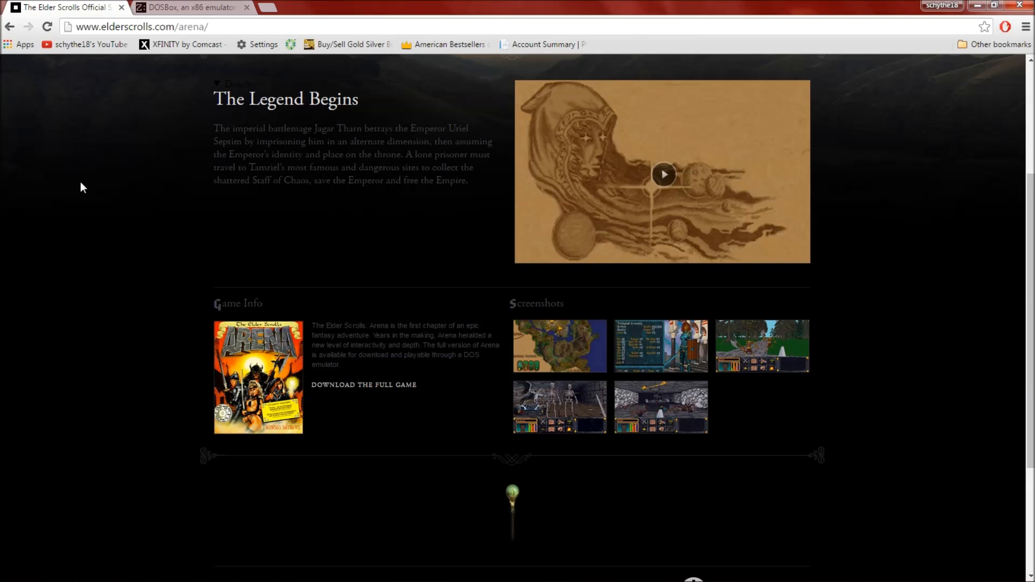
pyautogui.click(143, 26)
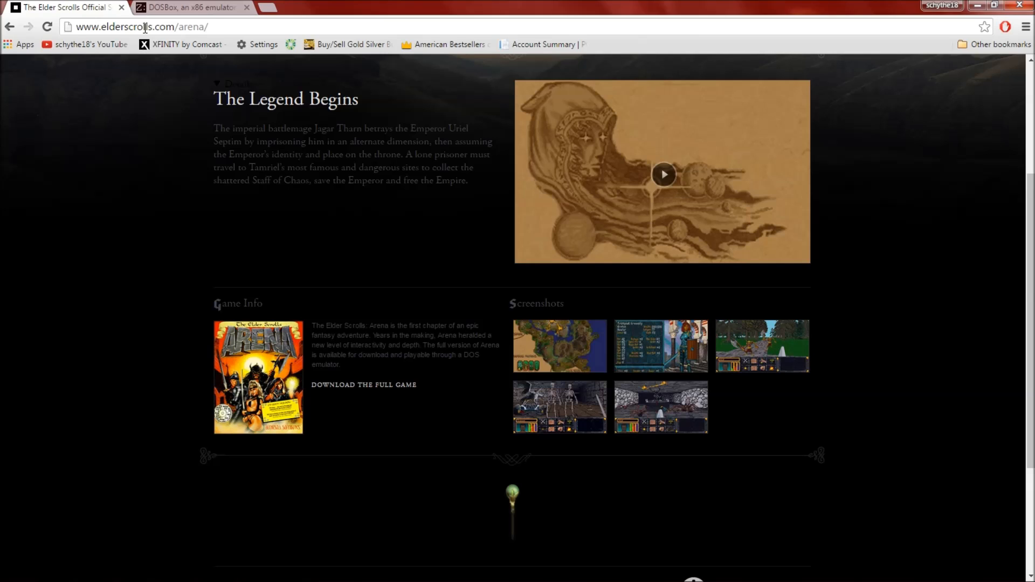
pyautogui.moveTo(378, 197)
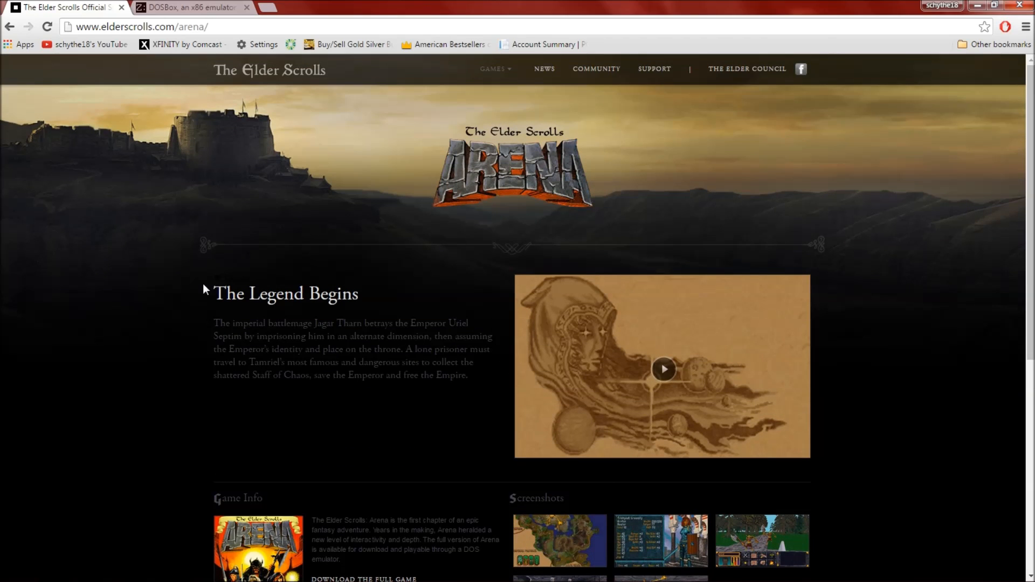
pyautogui.moveTo(463, 287)
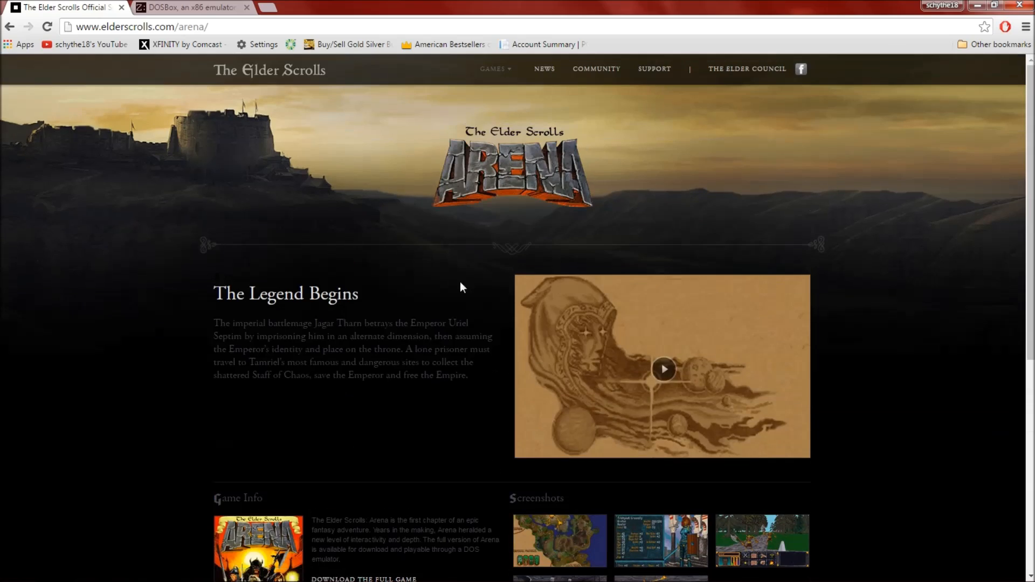
pyautogui.moveTo(248, 323)
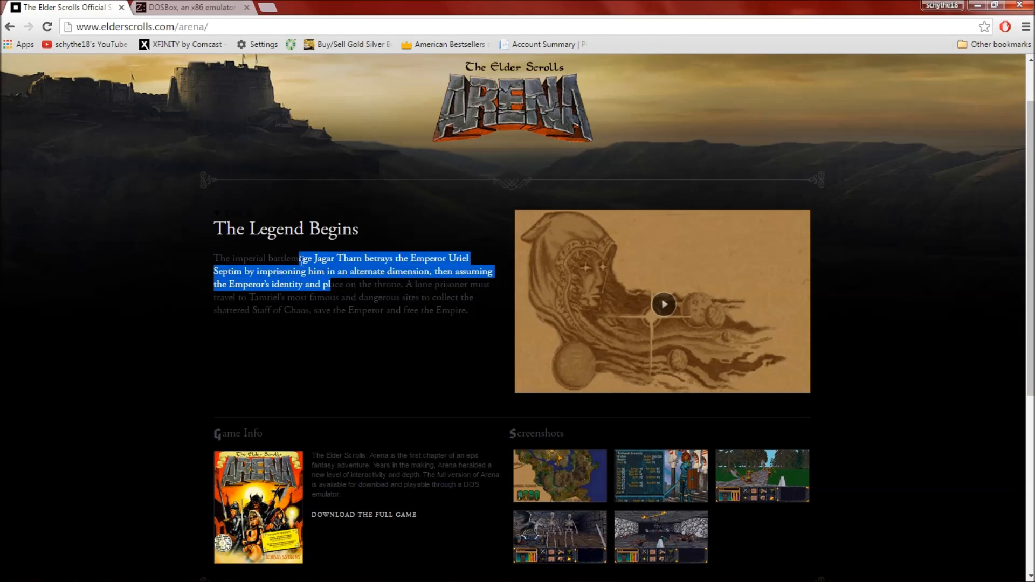
pyautogui.scroll(-3)
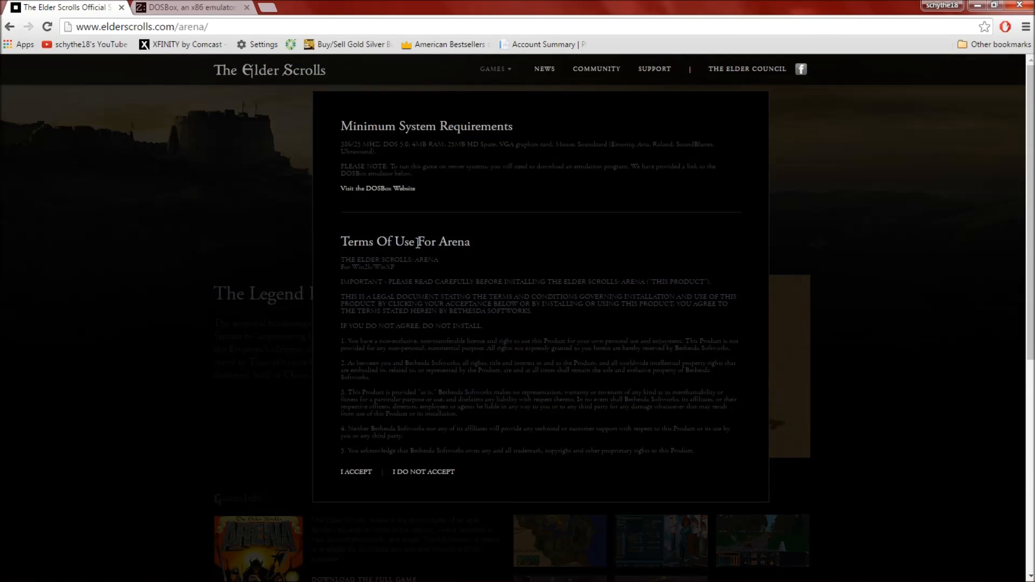
pyautogui.moveTo(523, 129)
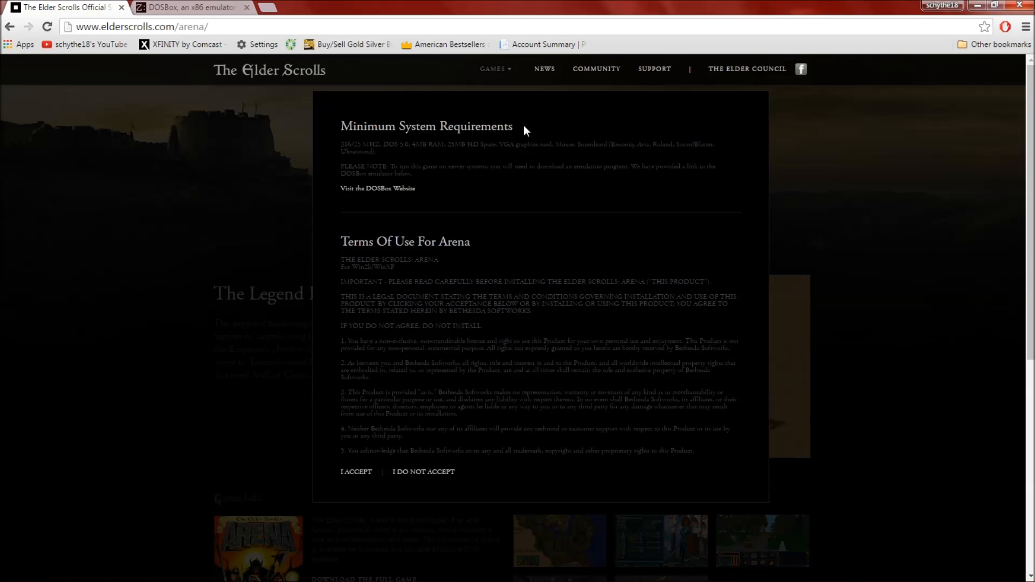
pyautogui.moveTo(372, 278)
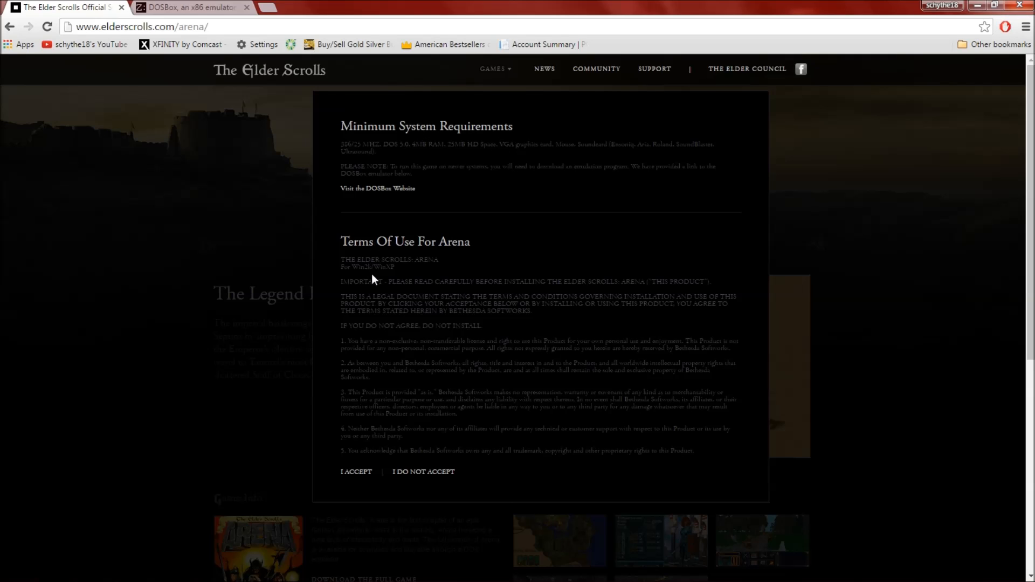
pyautogui.moveTo(373, 267); pyautogui.dragTo(378, 325)
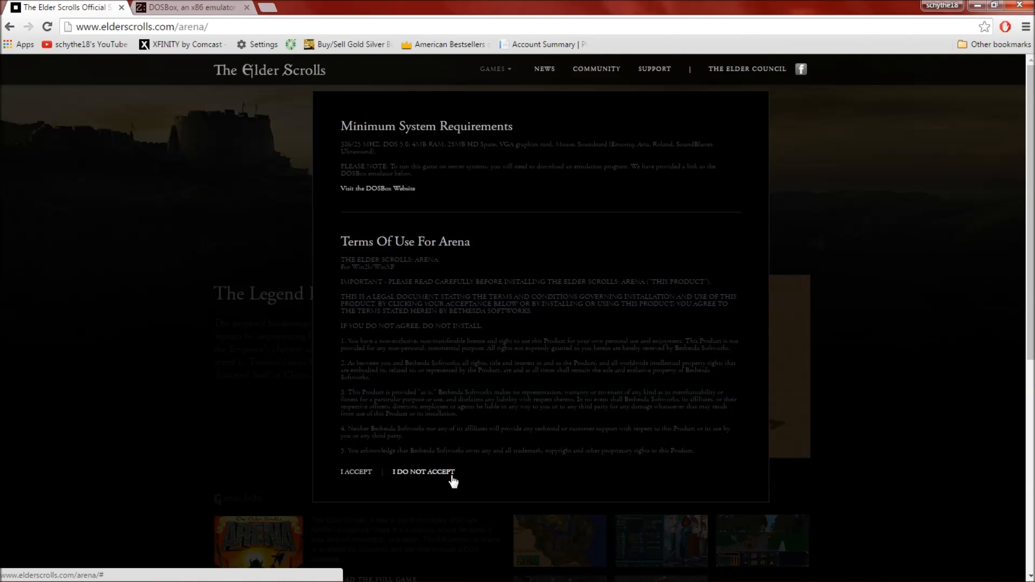
pyautogui.moveTo(952, 233)
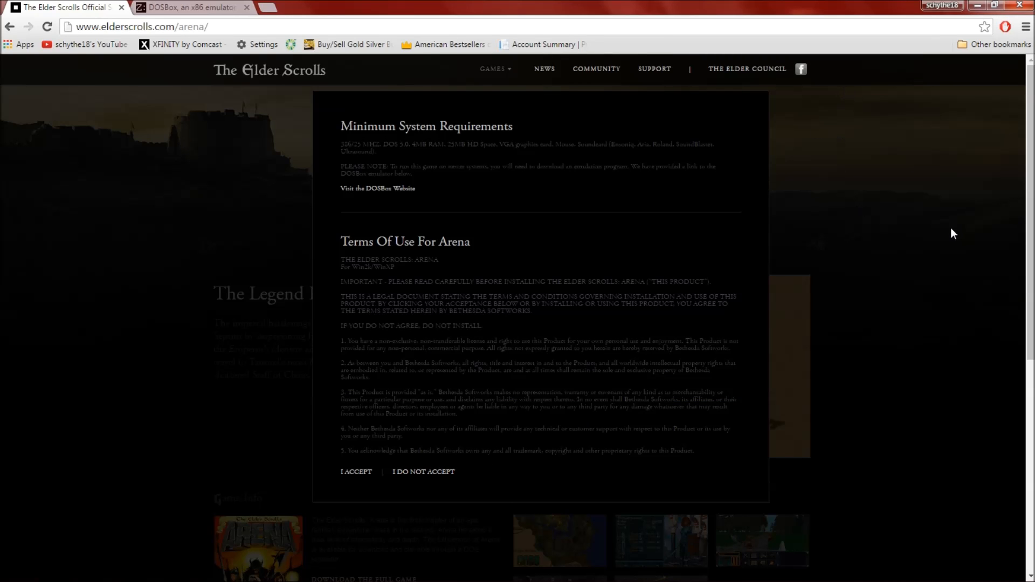
pyautogui.click(354, 474)
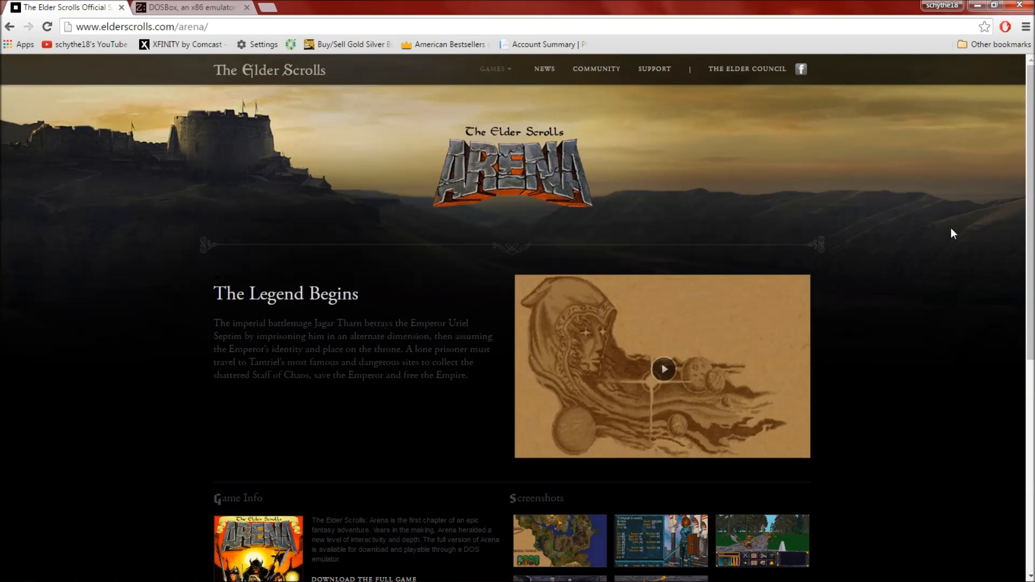
pyautogui.moveTo(1001, 141)
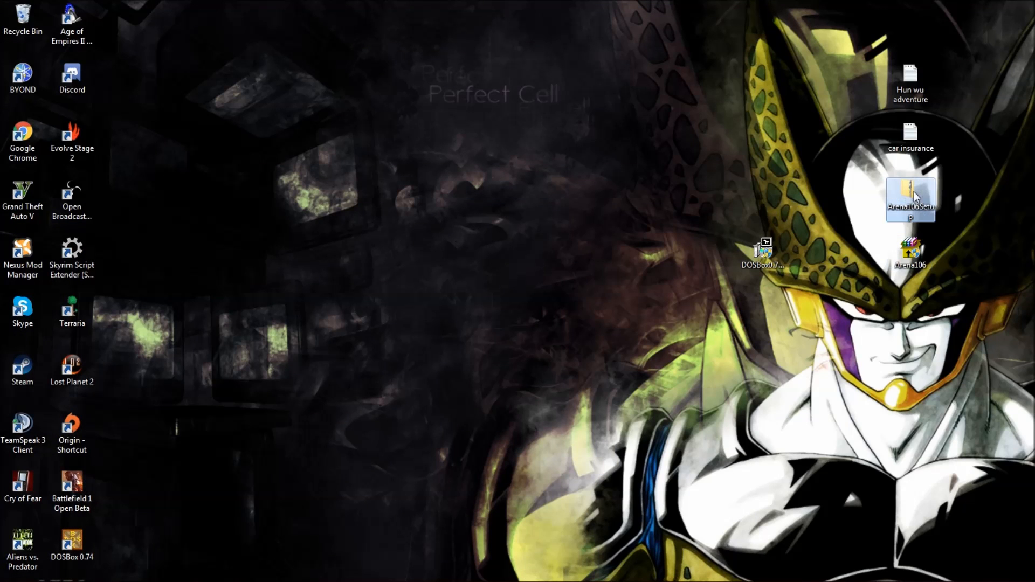
# Step: View Arena106Setup.zip in 7-Zip, showing Arena106 Setup.pdf and Arena106.exe
pyautogui.rightClick(910, 198)
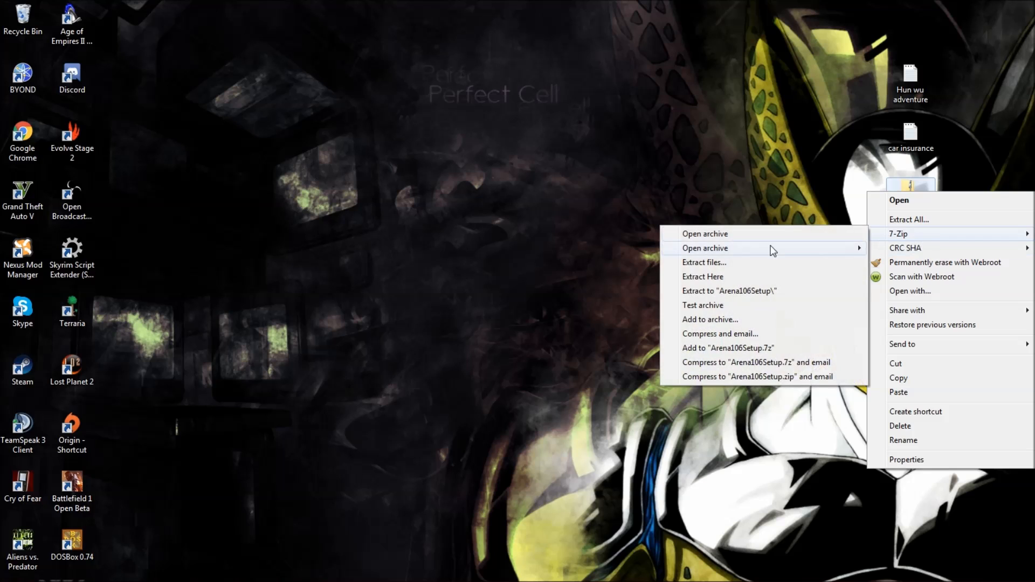
pyautogui.click(704, 233)
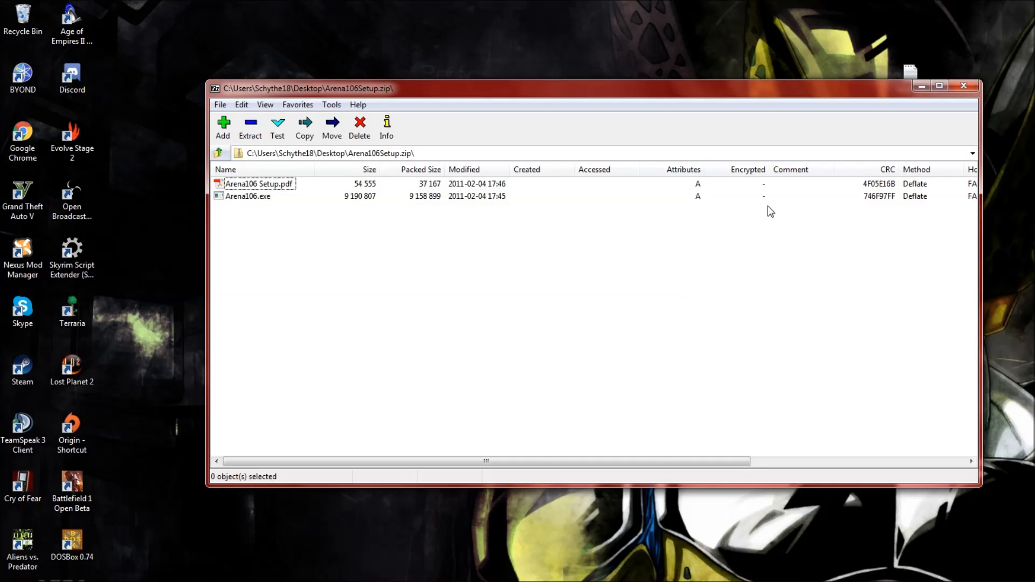
pyautogui.moveTo(259, 201)
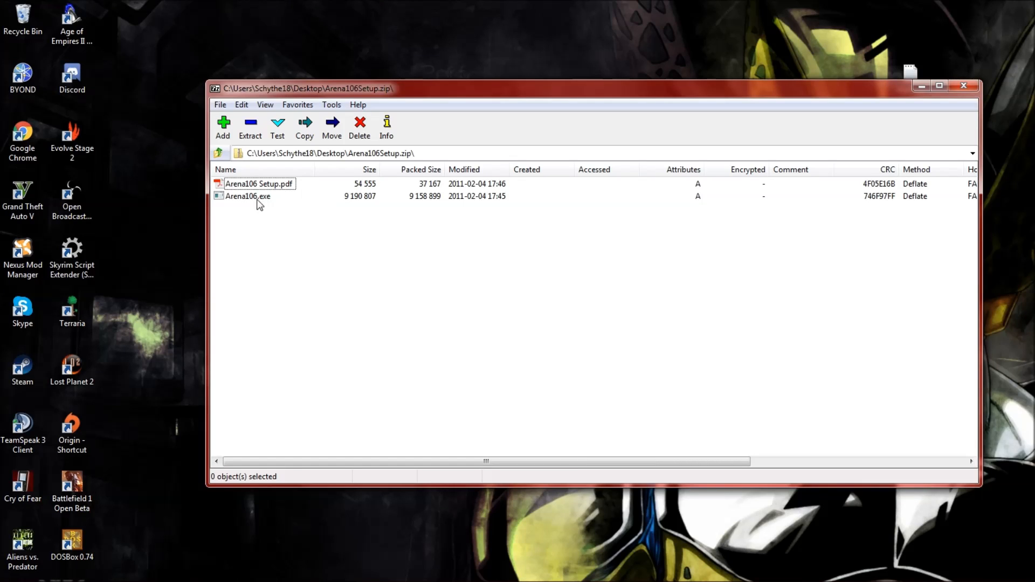
pyautogui.moveTo(239, 192)
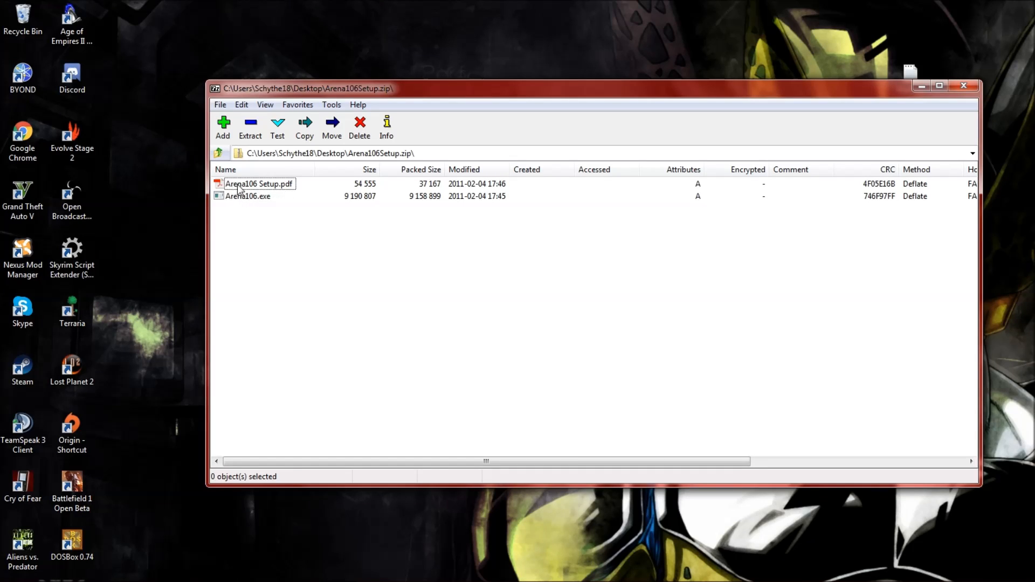
pyautogui.click(258, 185)
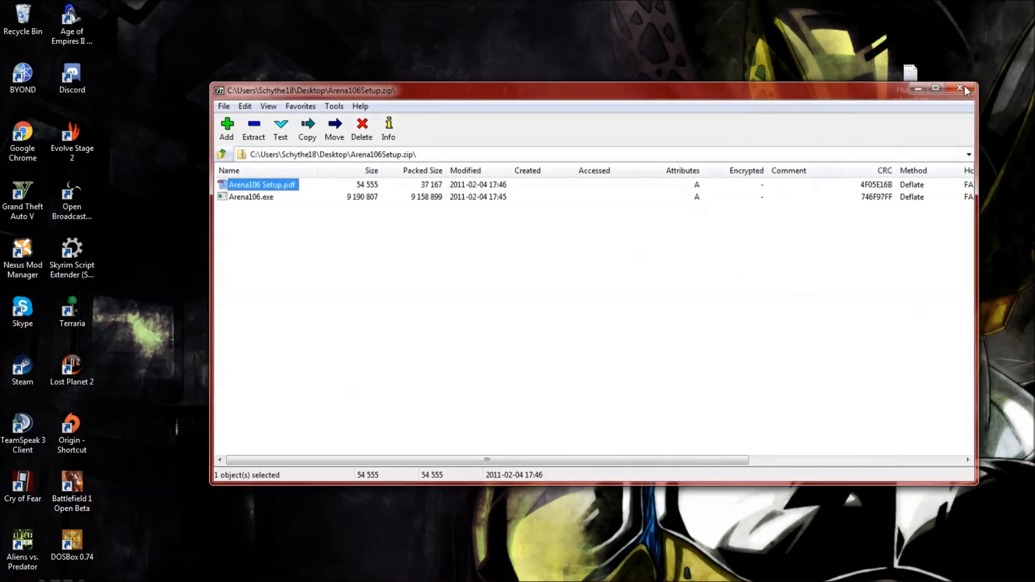
pyautogui.click(961, 88)
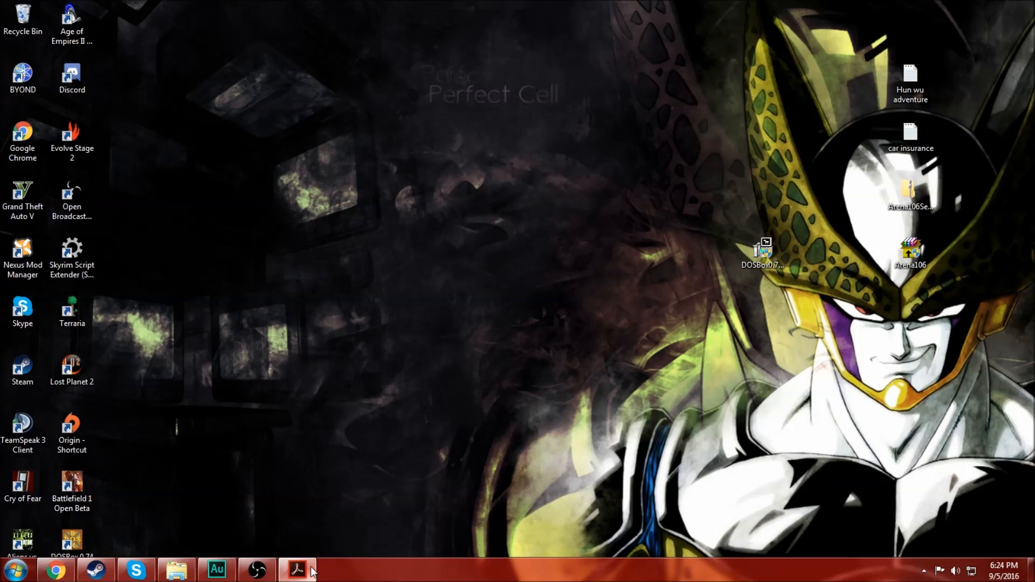
pyautogui.click(297, 569)
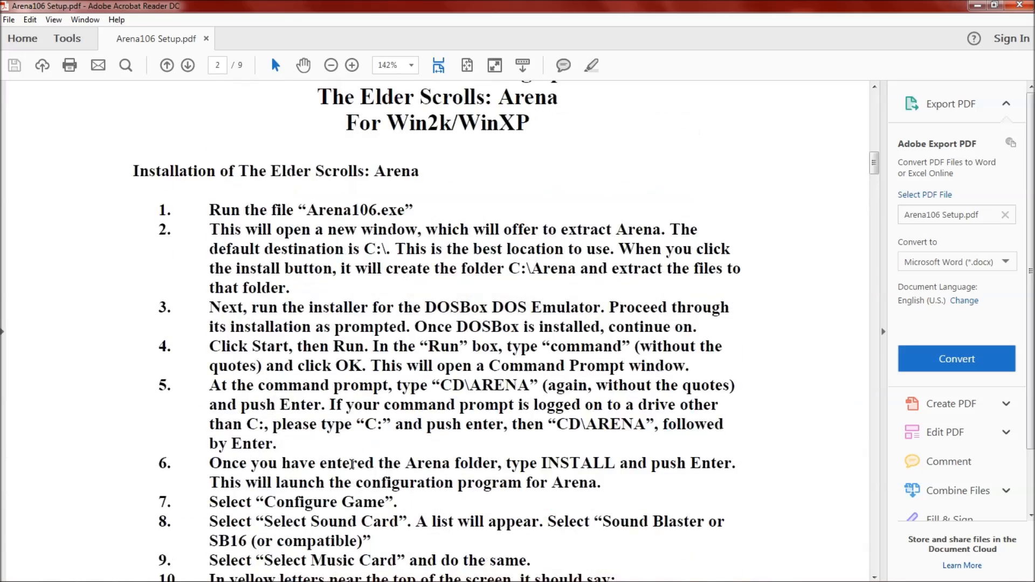
pyautogui.scroll(-3)
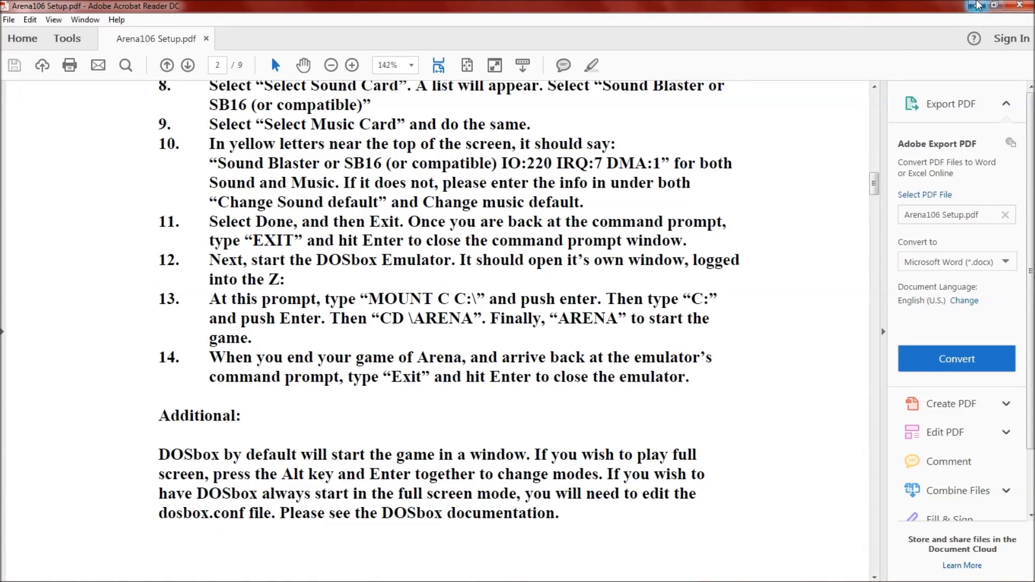
pyautogui.click(993, 5)
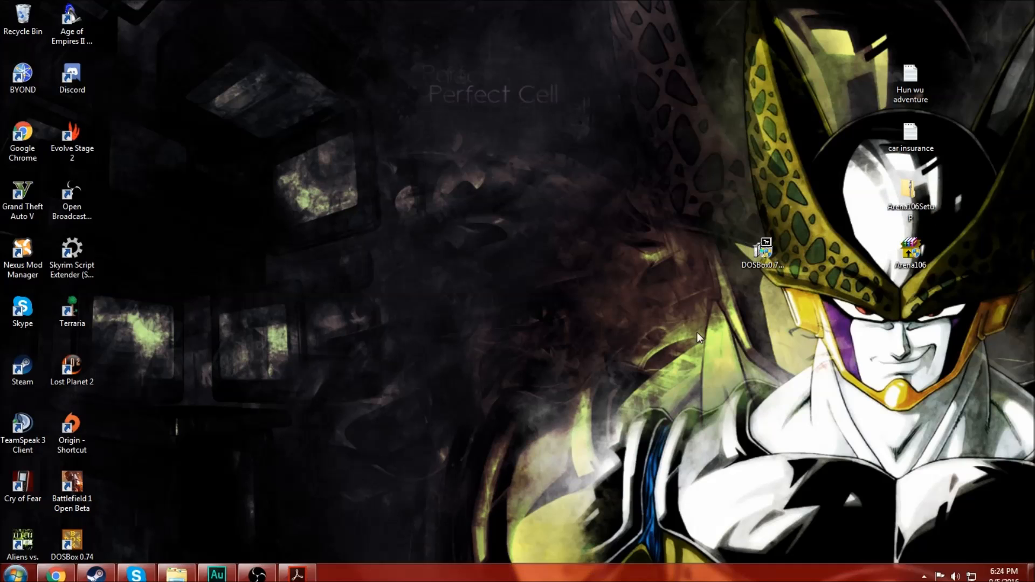
pyautogui.moveTo(910, 191)
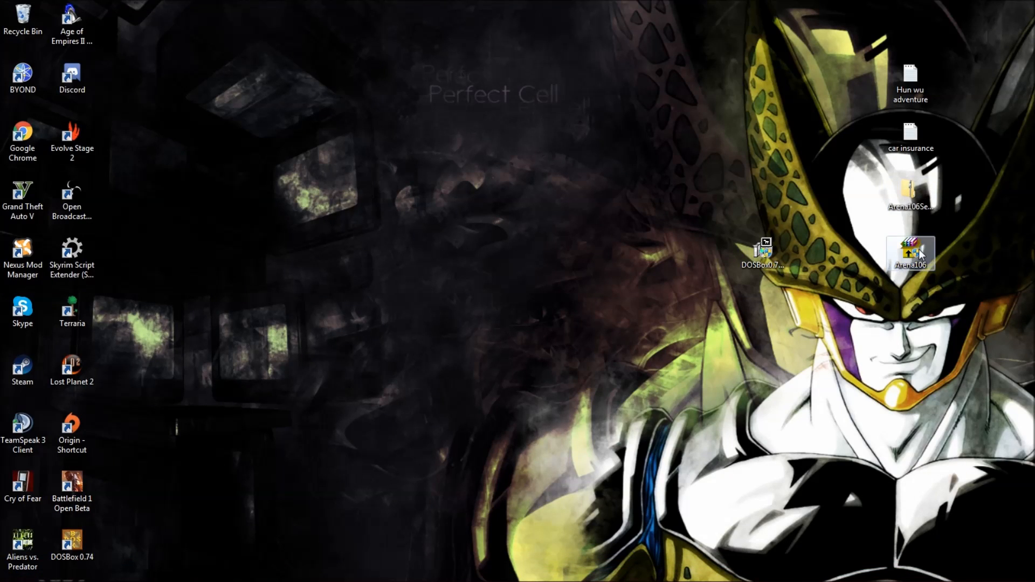
# Step: Run Arena106 with UAC approval and extract to C:\, replacing all existing files
pyautogui.doubleClick(909, 252)
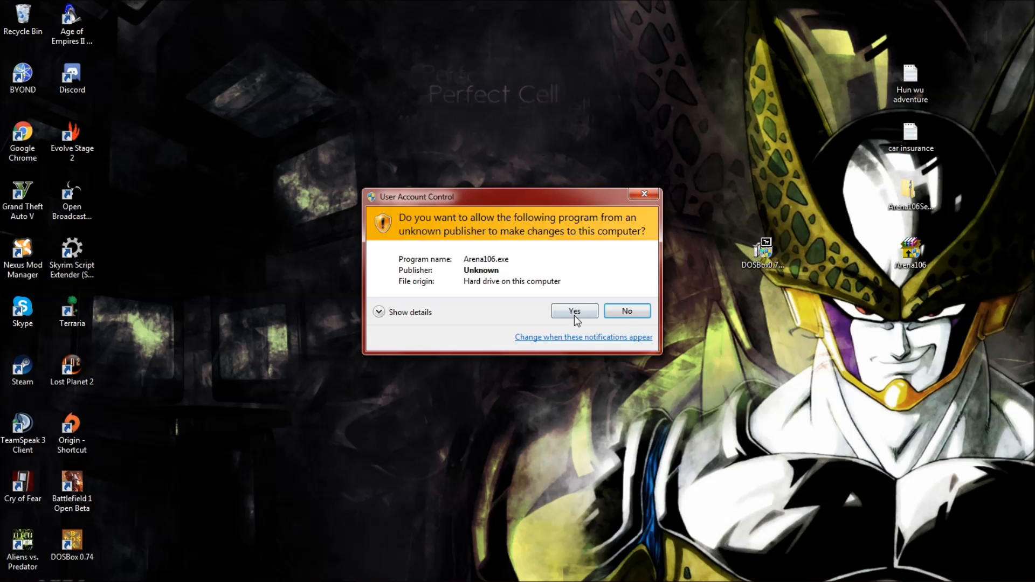
pyautogui.click(573, 310)
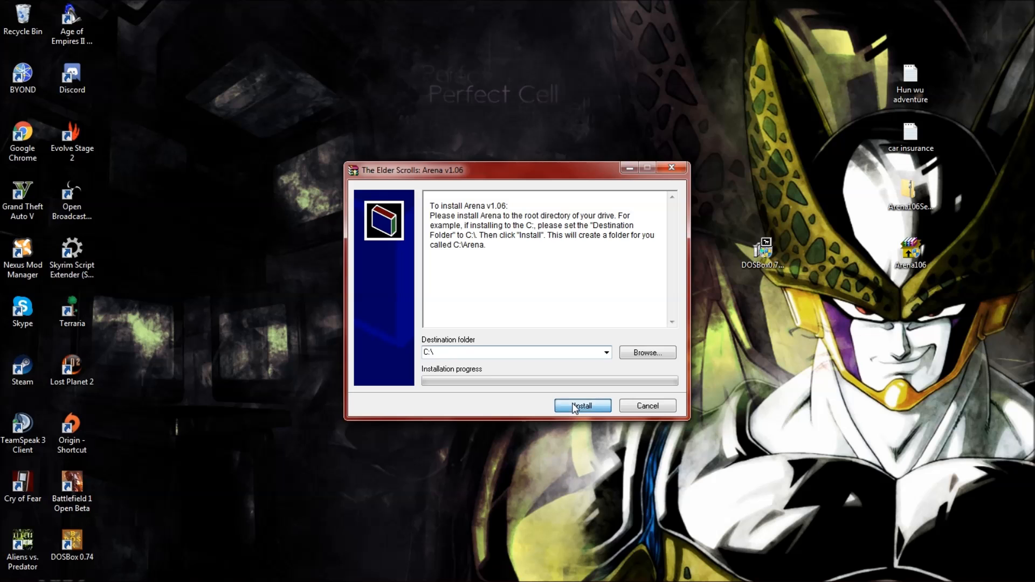
pyautogui.click(581, 405)
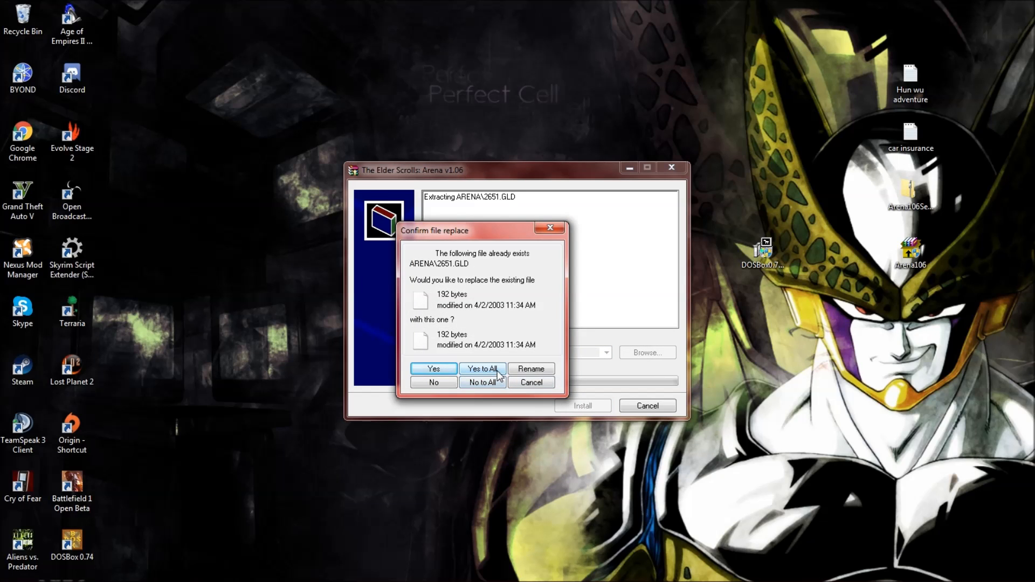
pyautogui.click(482, 369)
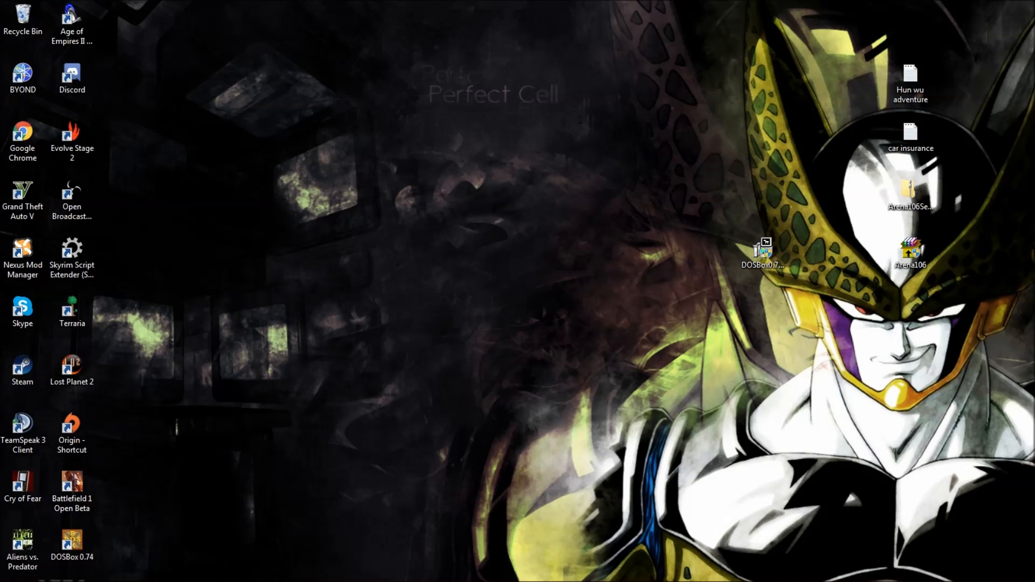
pyautogui.moveTo(115, 545)
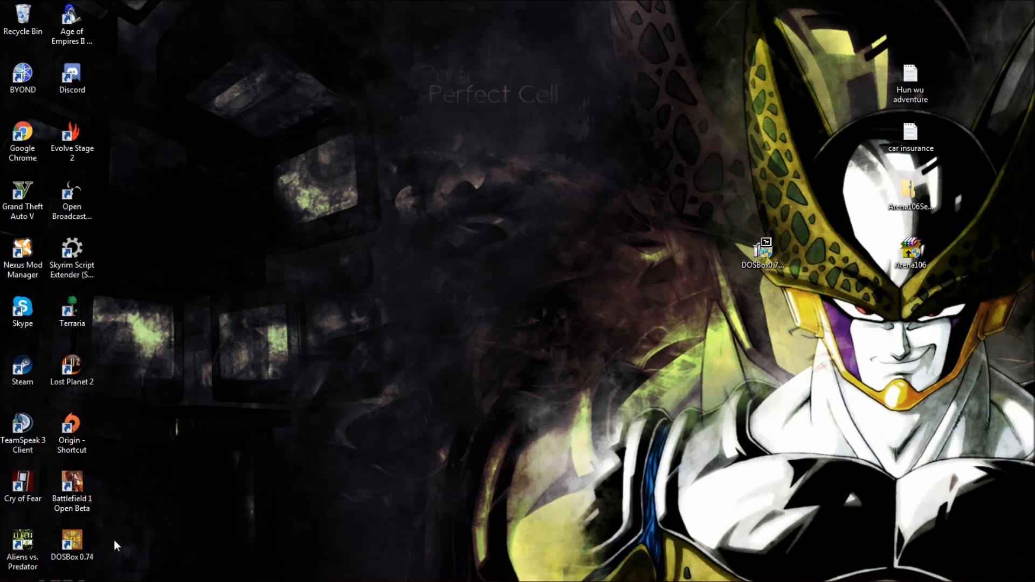
# Step: Start DOSBox, mount c c:\ as drive C and switch to it
pyautogui.doubleClick(762, 248)
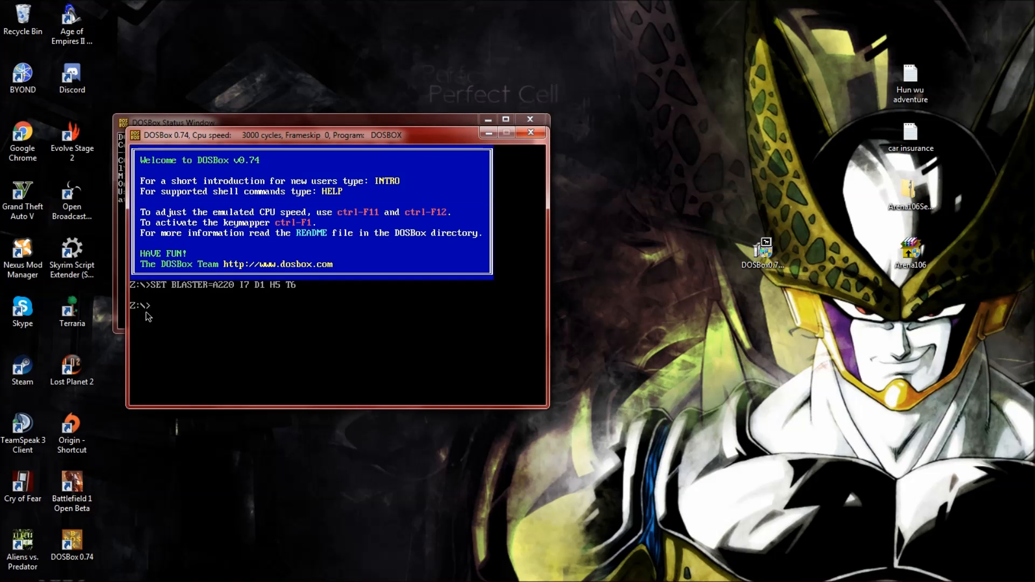
pyautogui.moveTo(414, 322)
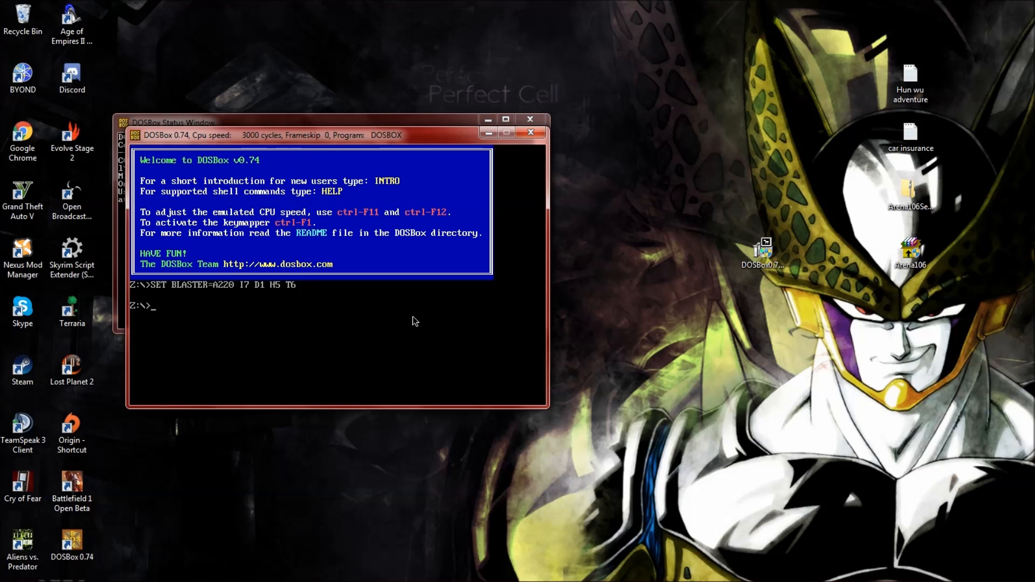
pyautogui.write('mount')
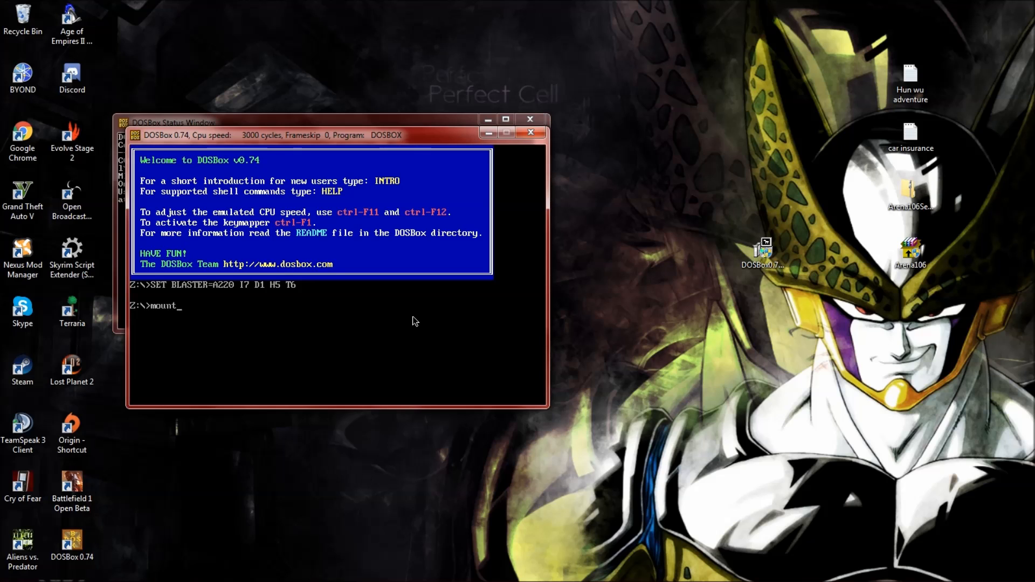
pyautogui.write('c c:/')
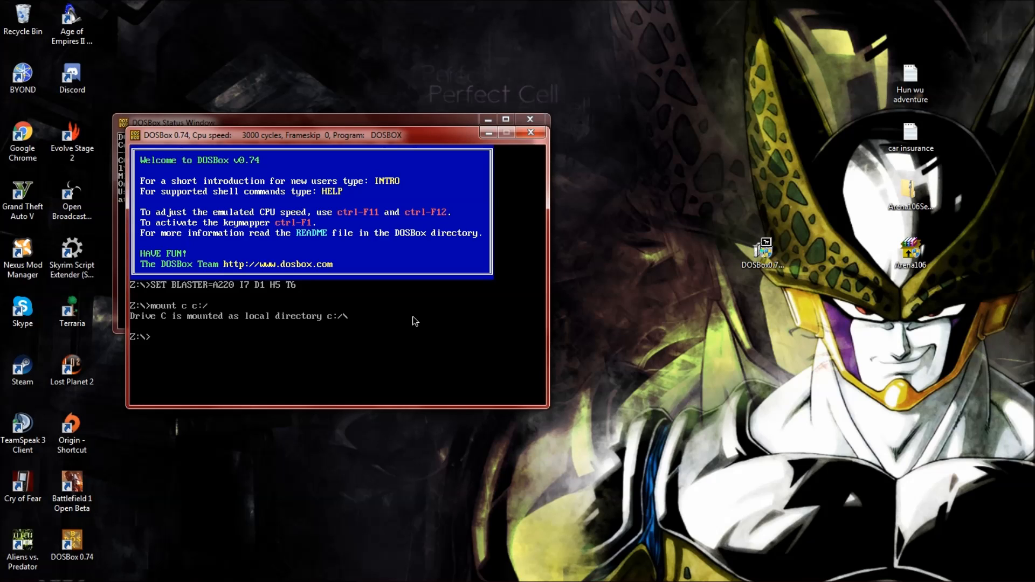
pyautogui.write('c:')
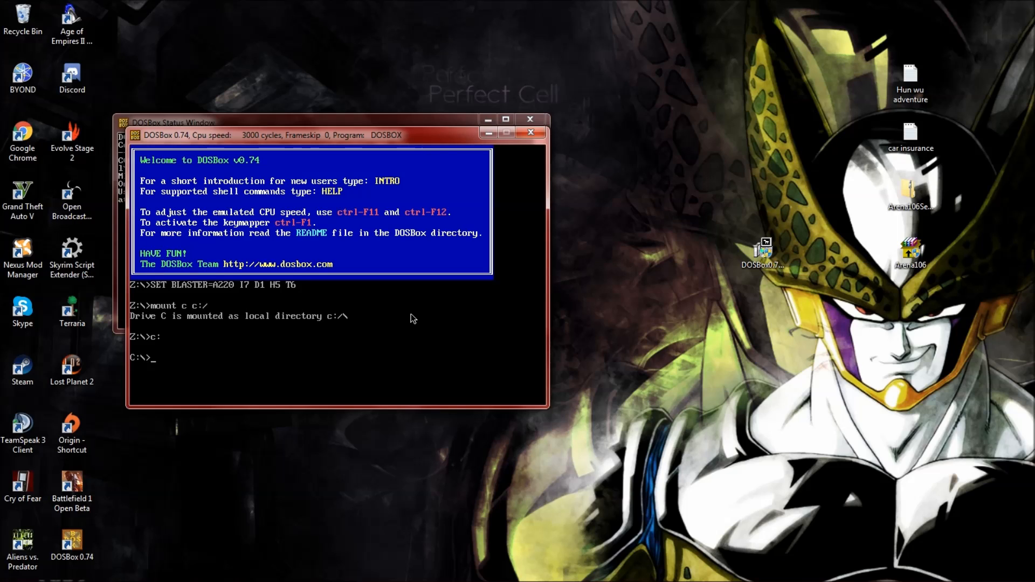
# Step: Enter the ARENA folder and launch Arena's Bethesda install utility
pyautogui.write('cd/')
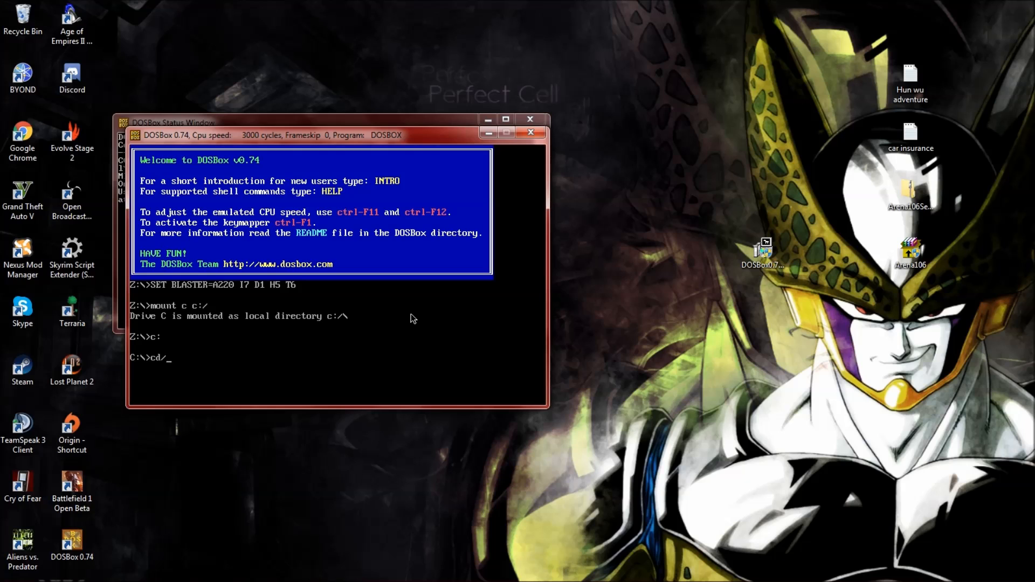
pyautogui.write('arena')
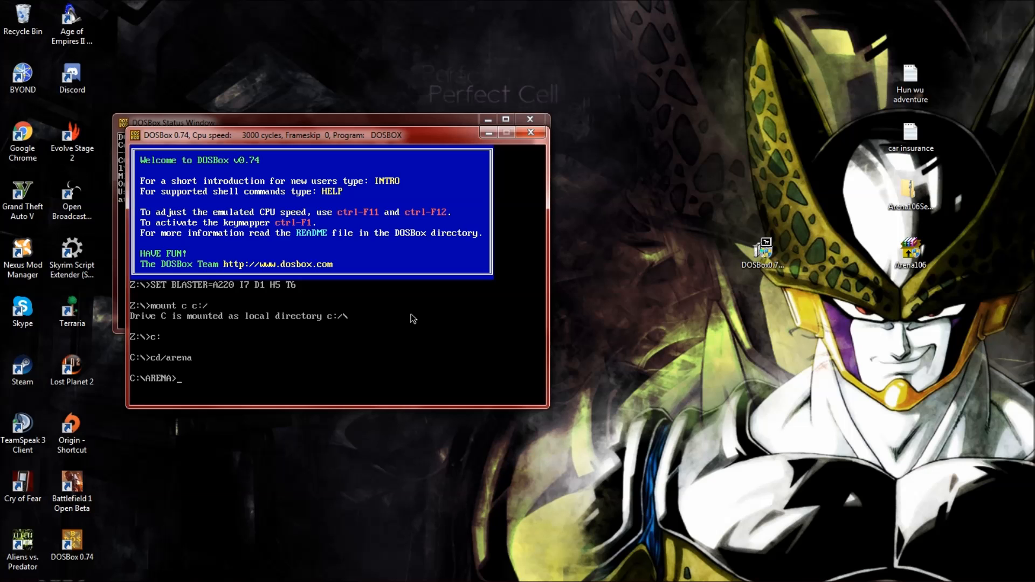
pyautogui.write('ins')
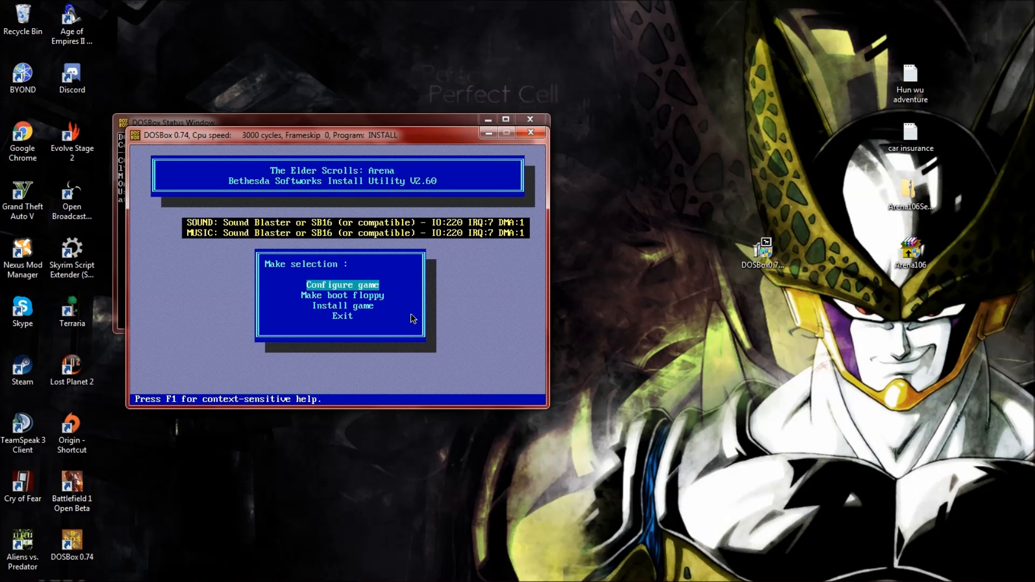
# Step: Configure the game's sound card as Sound Blaster or SB16 (or compatible) and exit with Y
pyautogui.click(342, 285)
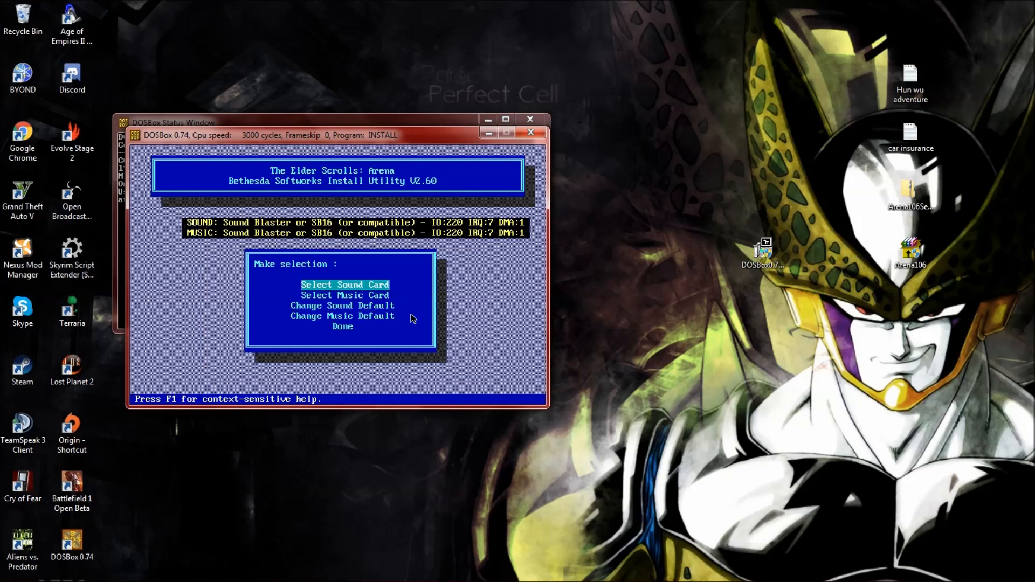
pyautogui.click(344, 285)
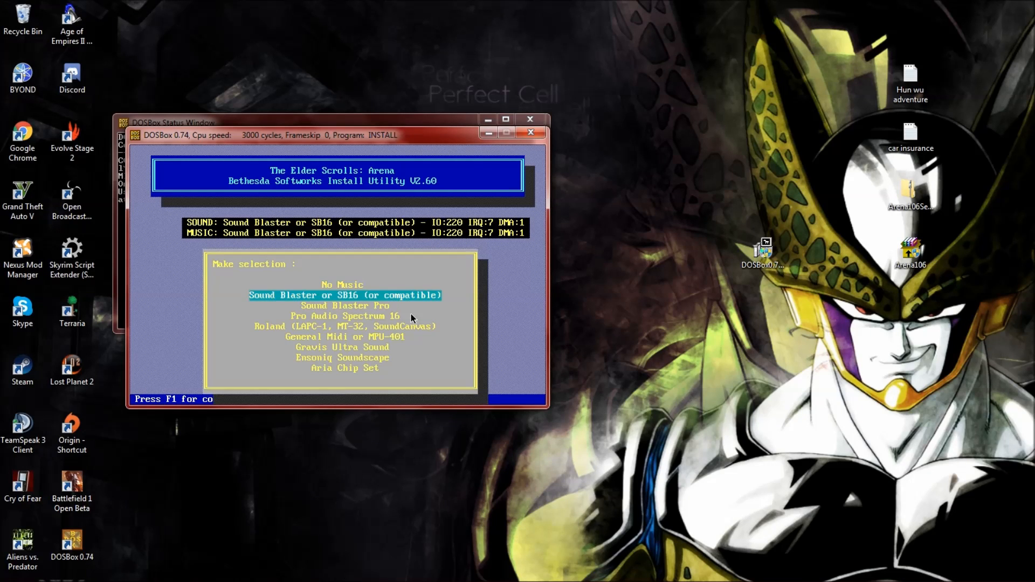
pyautogui.press('enter')
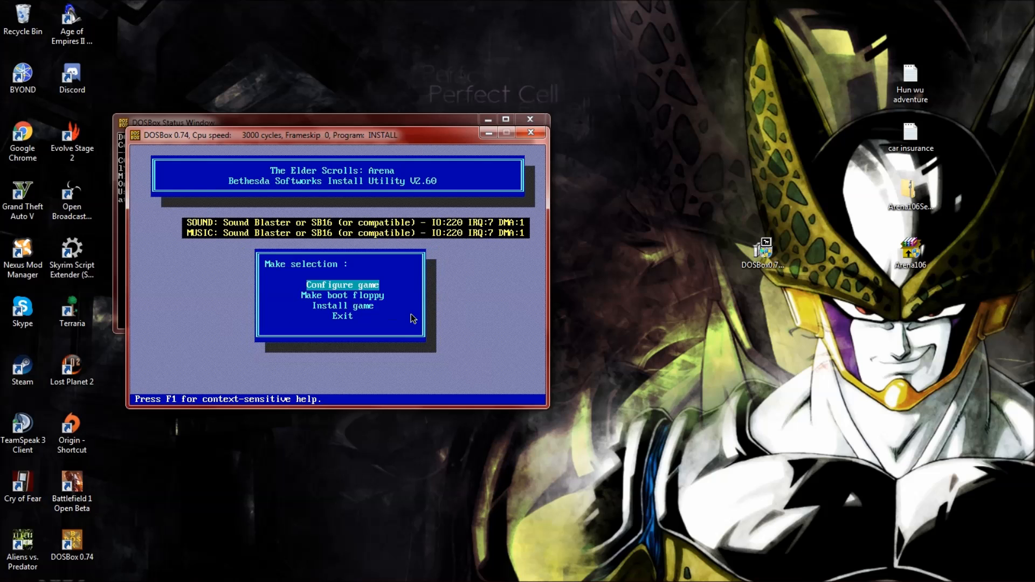
pyautogui.press('down')
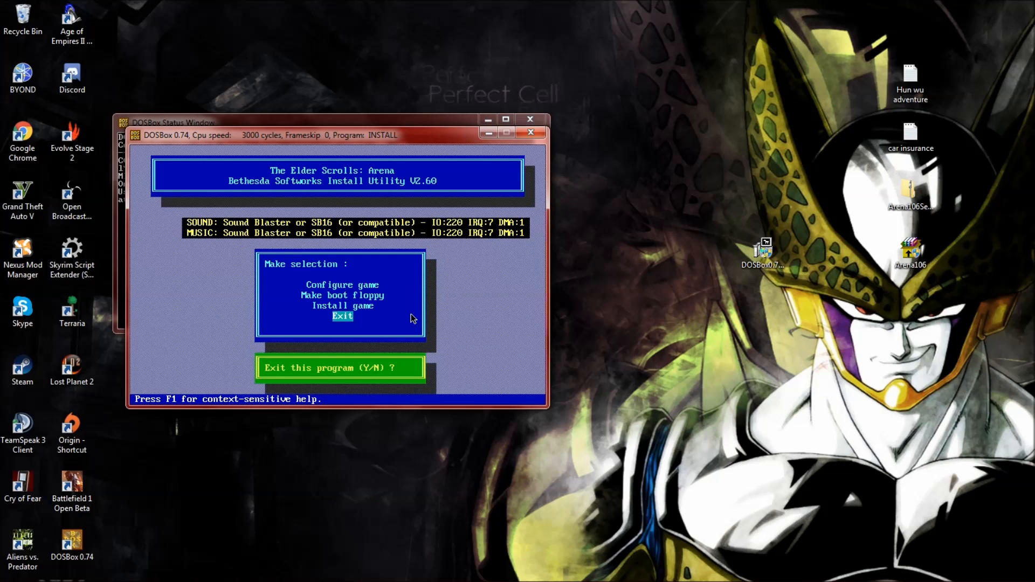
pyautogui.press('y')
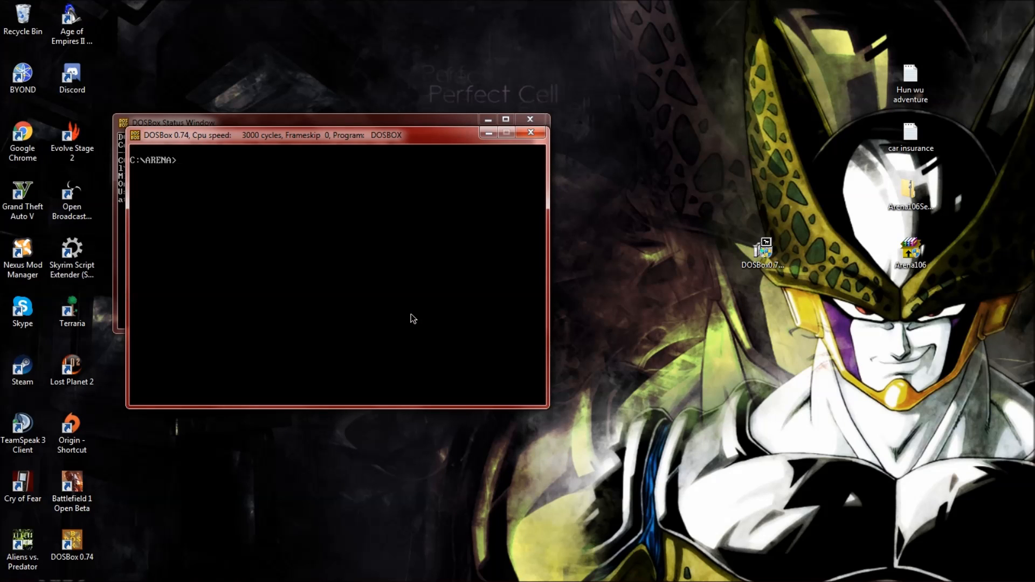
# Step: Run arena to reach the Load/Start/Exit main menu, then quit and close DOSBox
pyautogui.write('a')
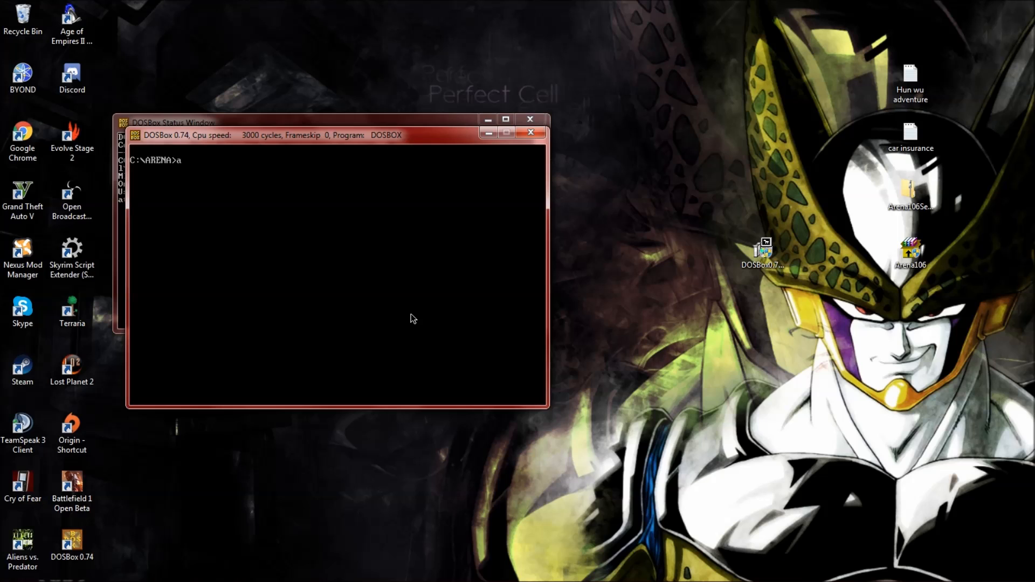
pyautogui.write('rena')
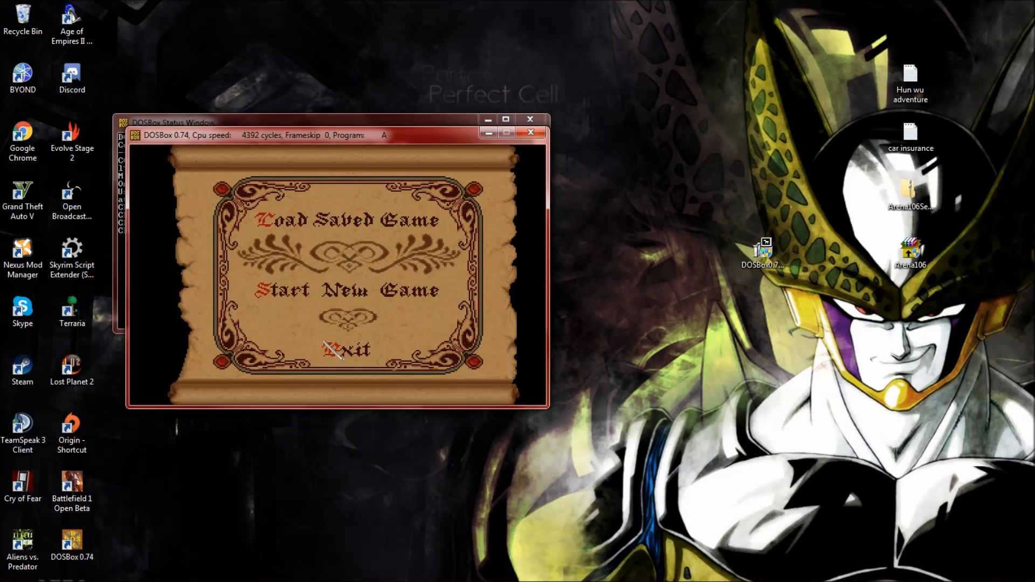
pyautogui.moveTo(396, 221)
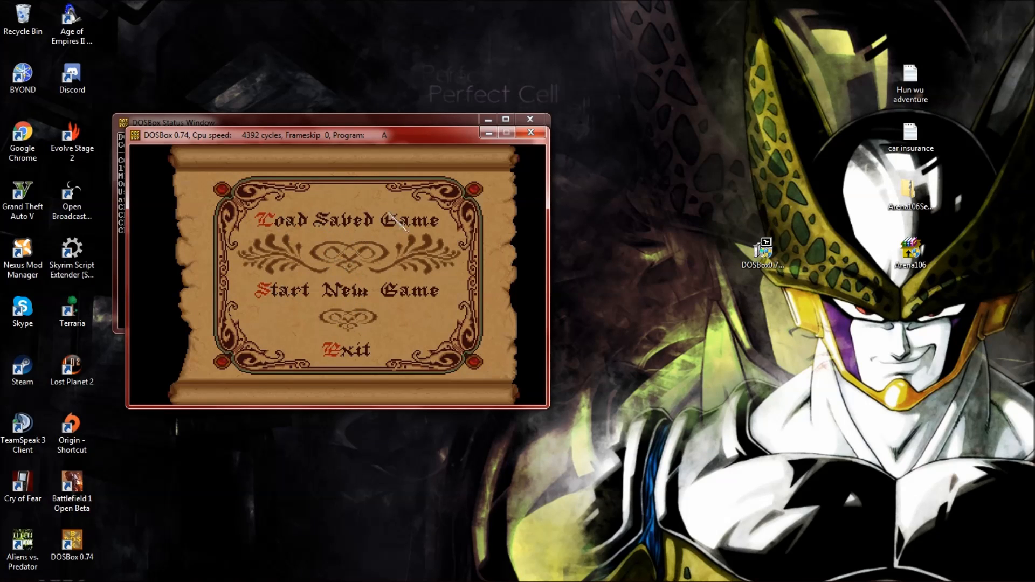
pyautogui.moveTo(396, 399)
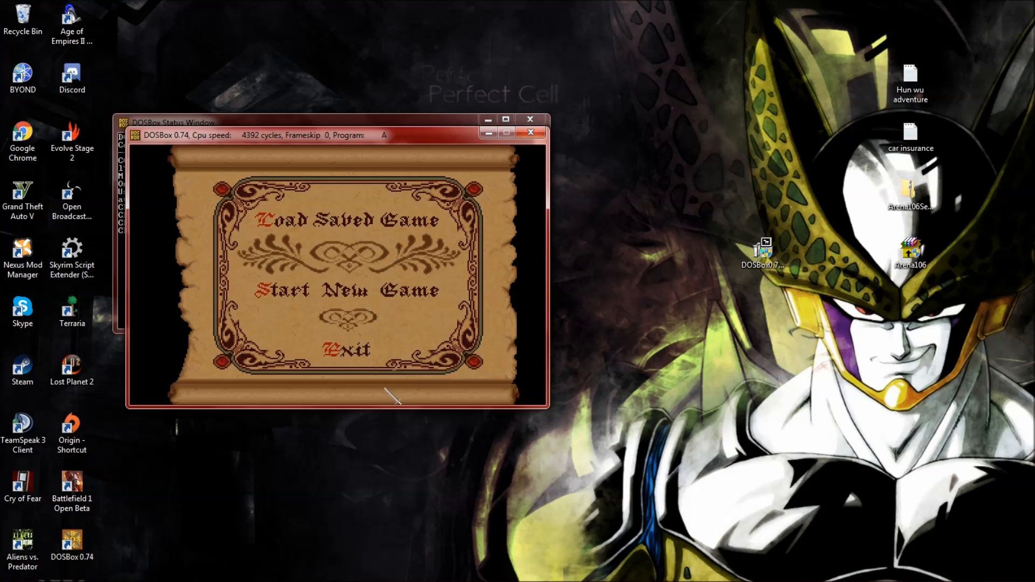
pyautogui.moveTo(445, 320)
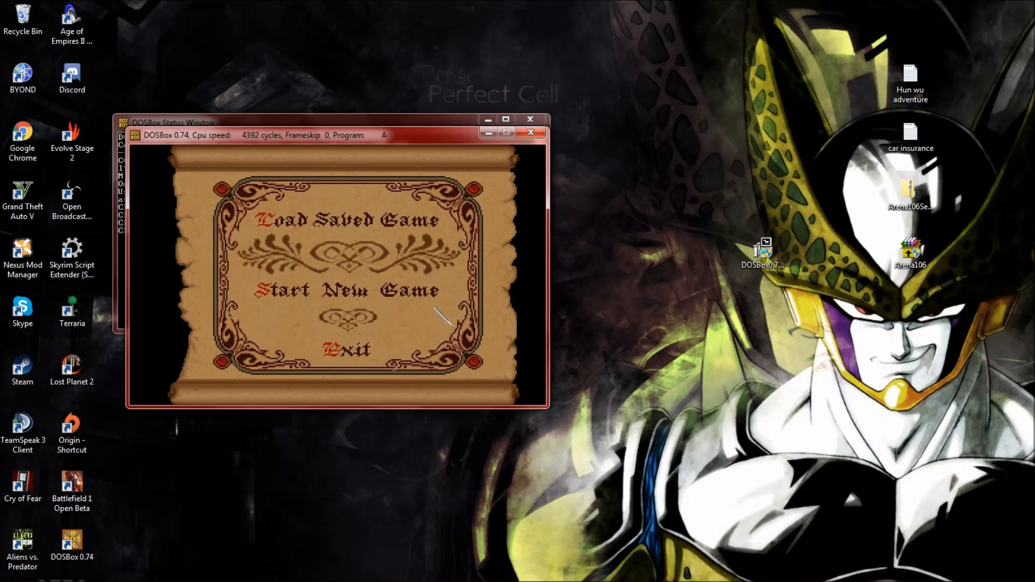
pyautogui.moveTo(357, 357)
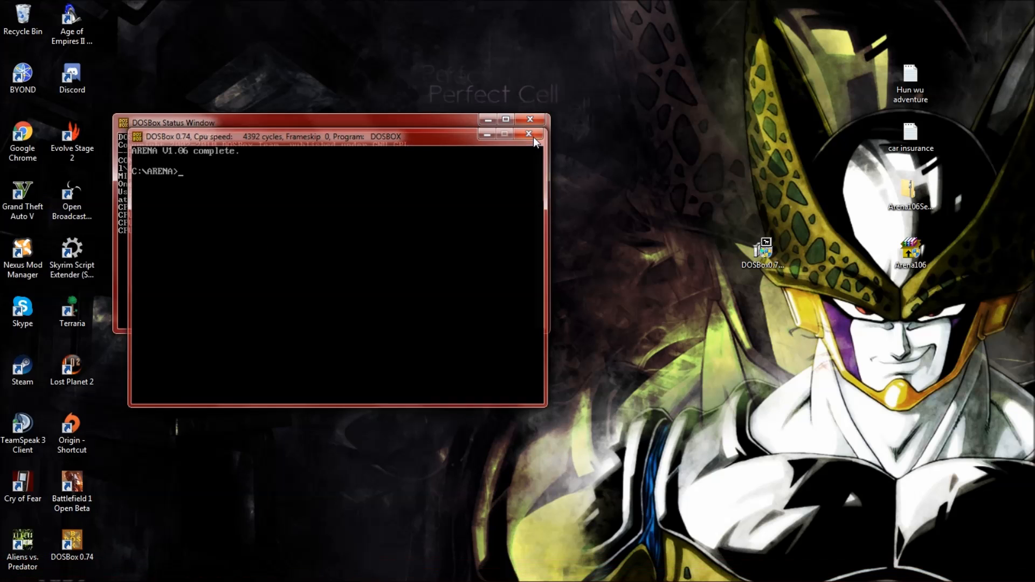
pyautogui.click(531, 134)
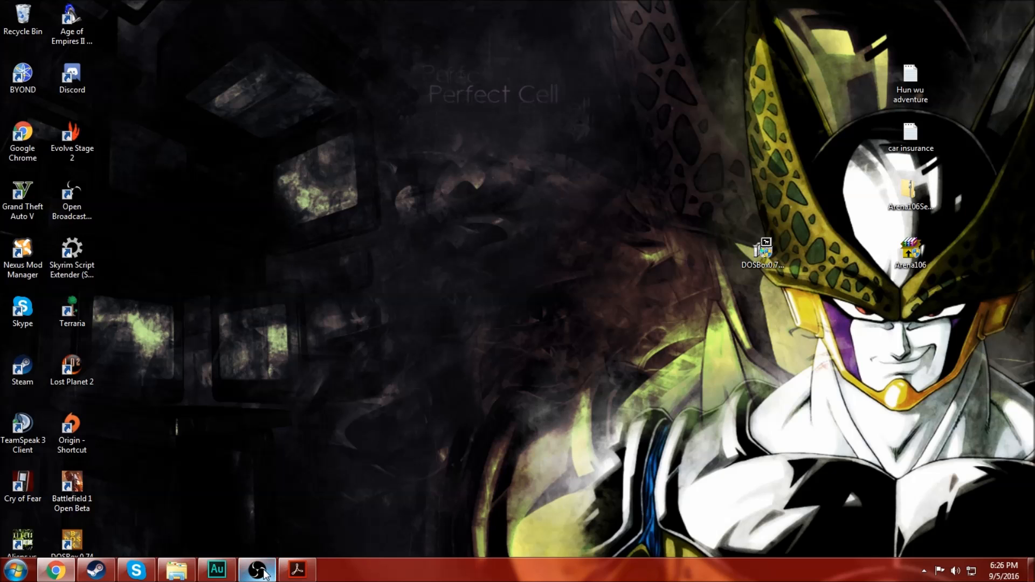
pyautogui.click(257, 569)
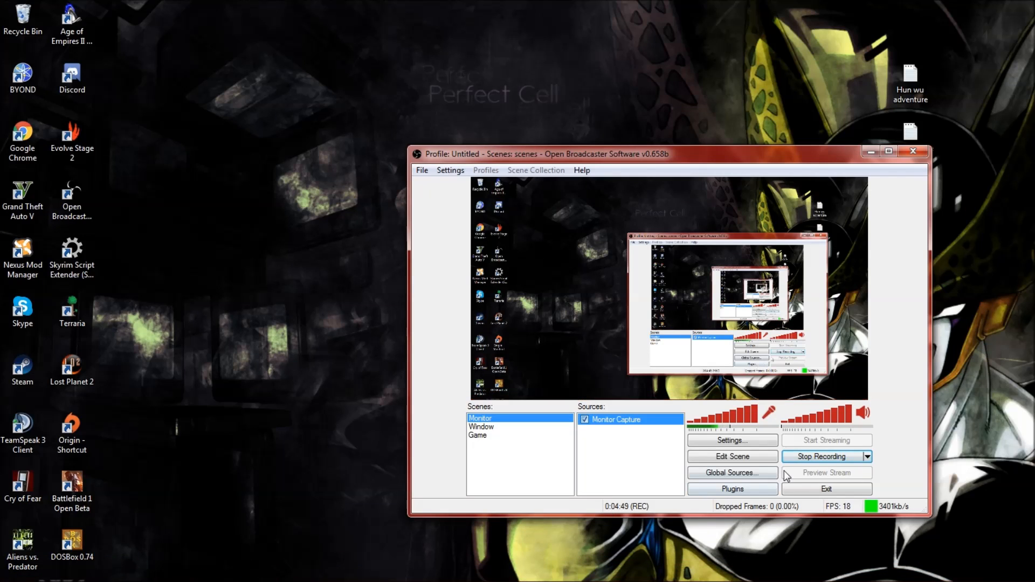